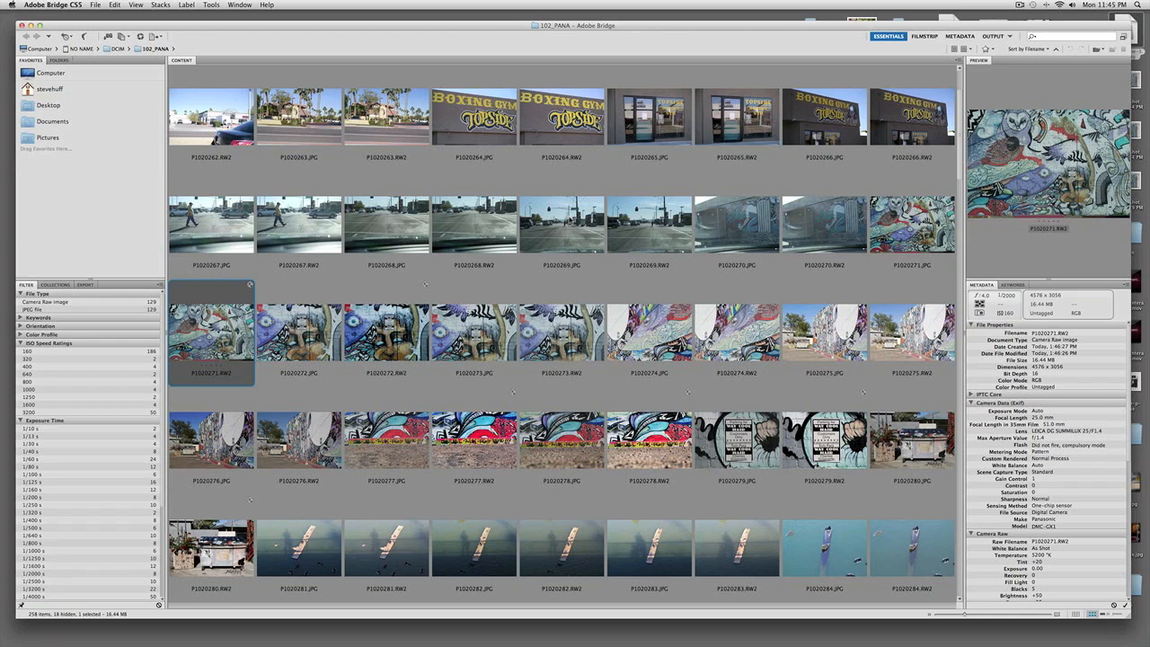
pyautogui.moveTo(566, 219)
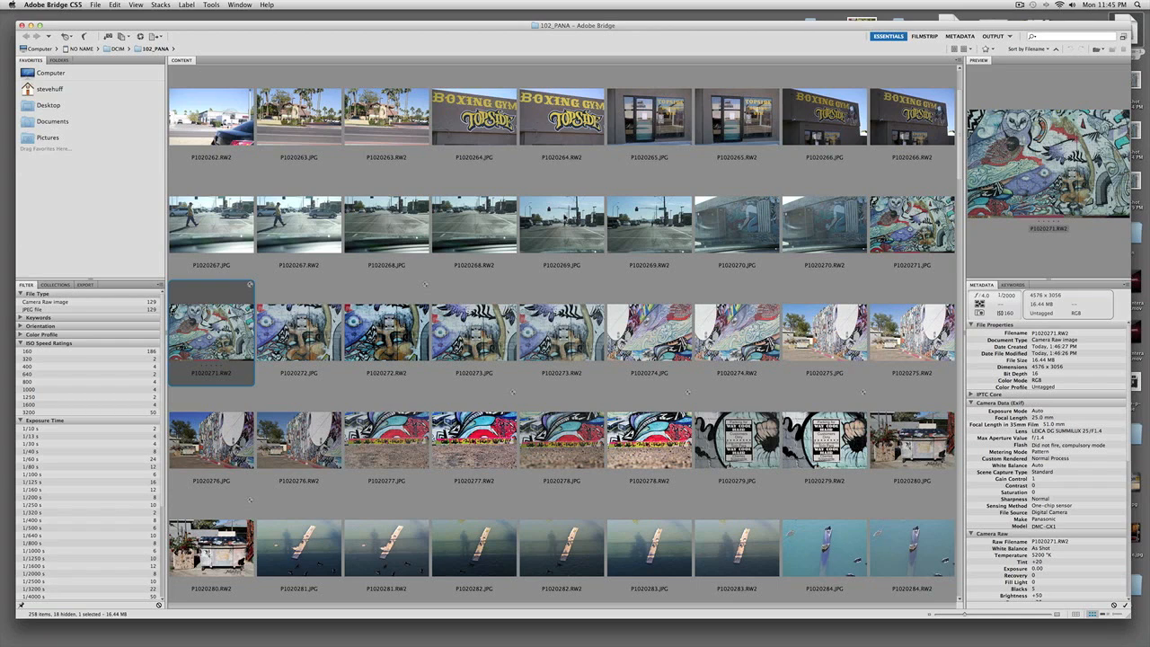
pyautogui.moveTo(395, 333)
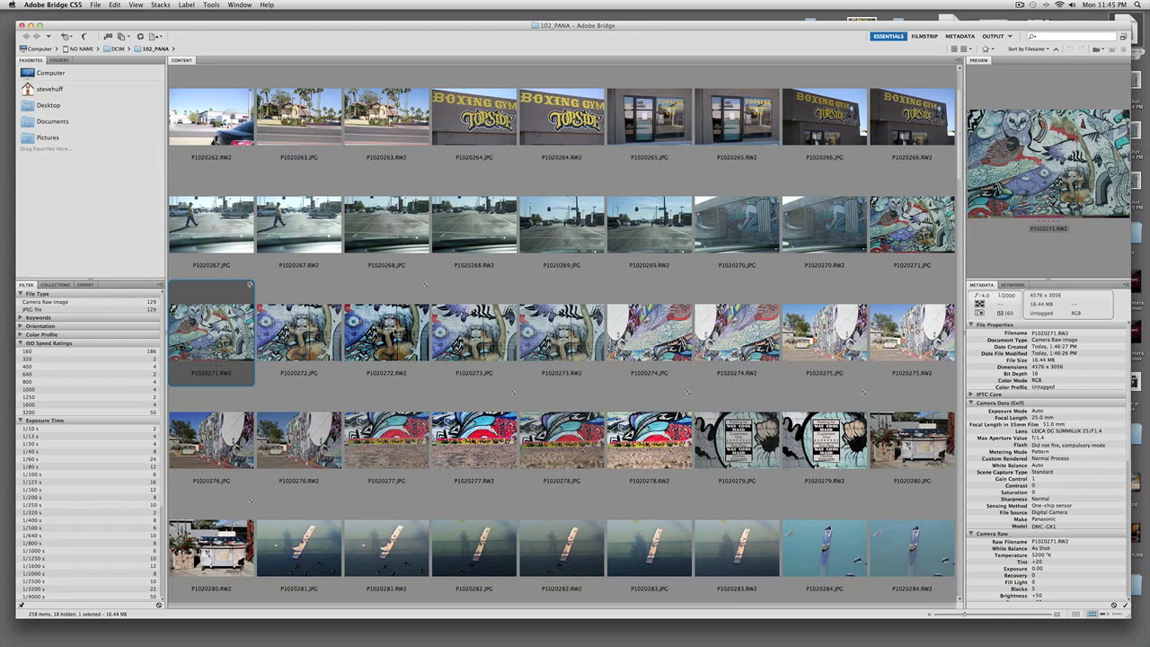
pyautogui.moveTo(402, 287)
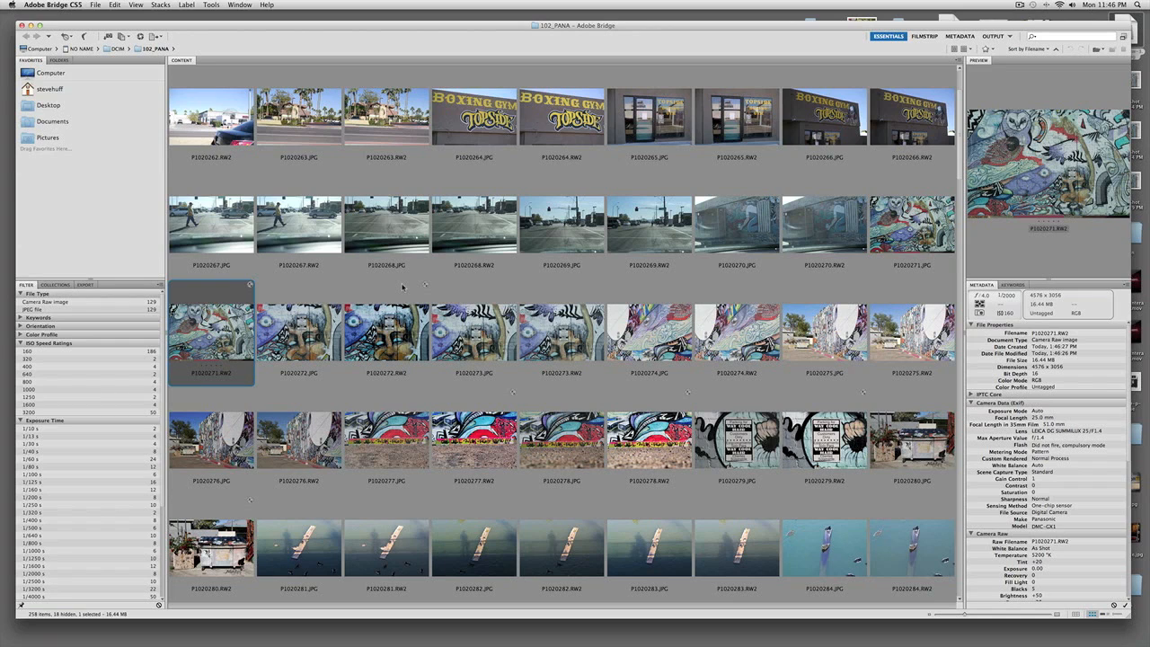
pyautogui.moveTo(198, 283)
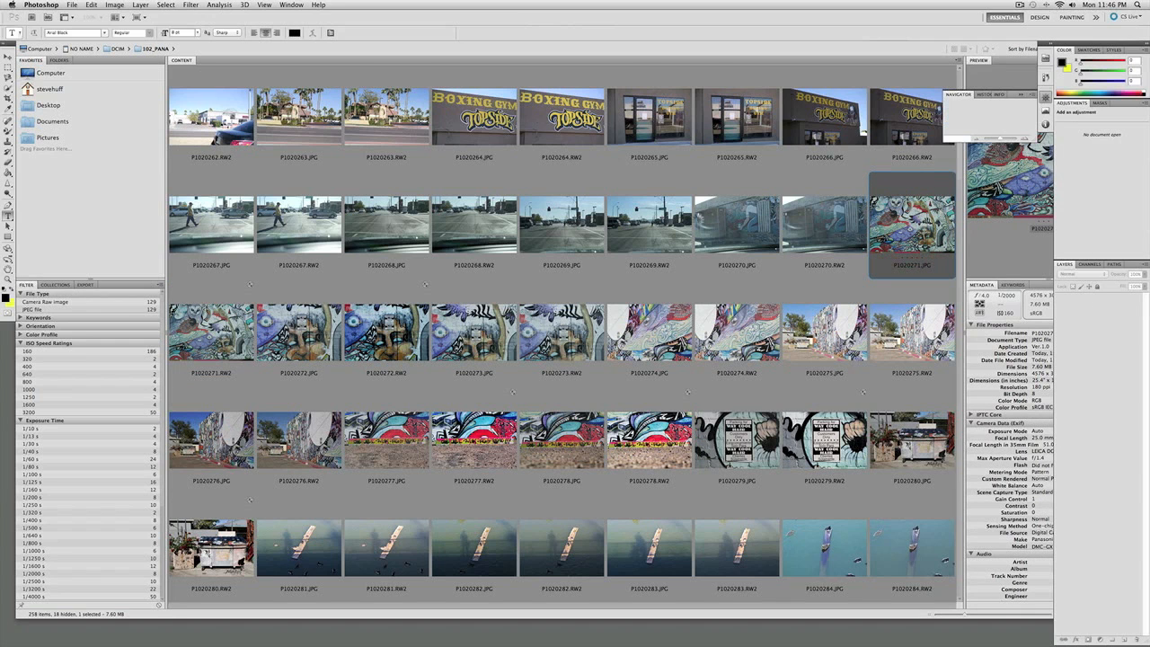
pyautogui.doubleClick(912, 224)
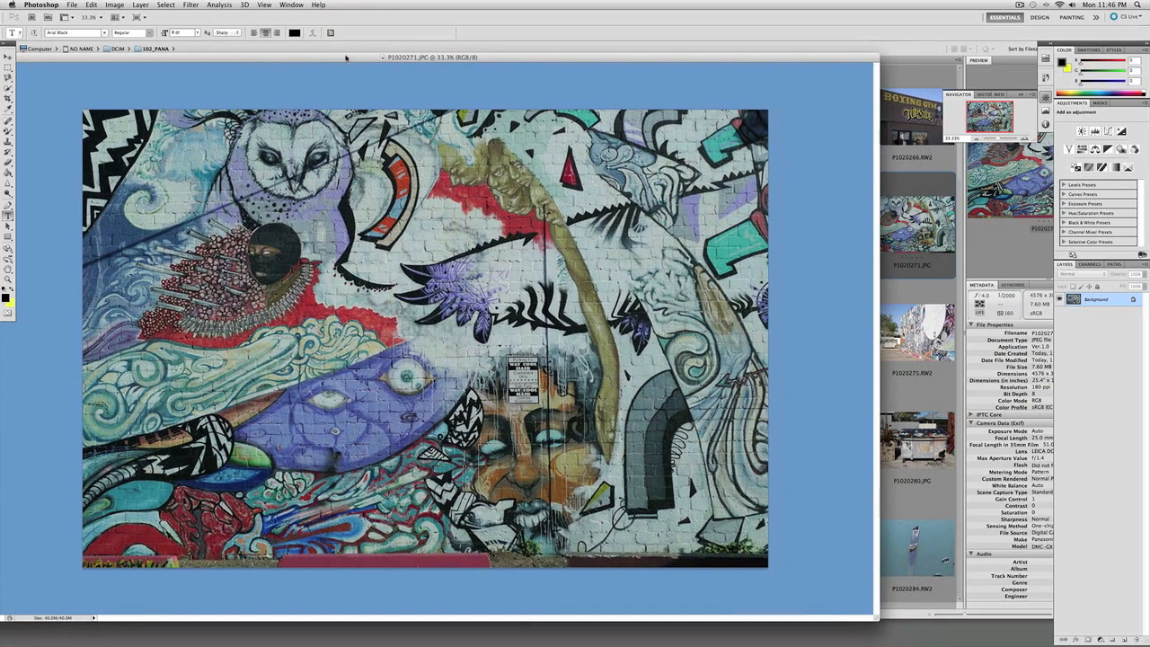
pyautogui.moveTo(913, 254)
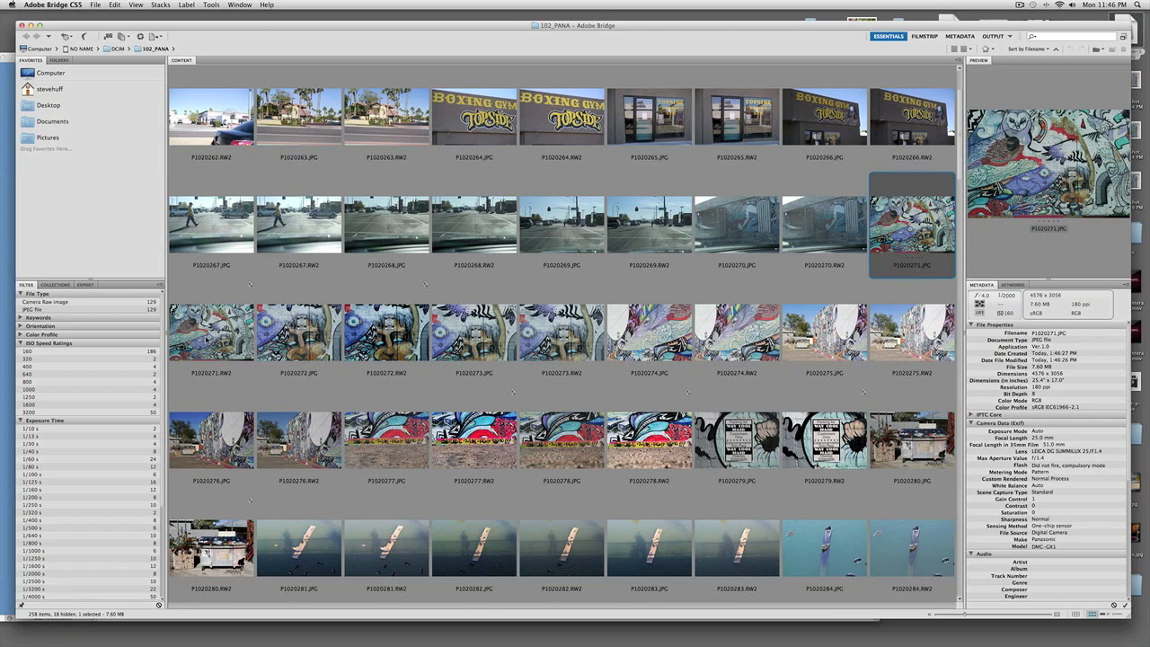
# - Open the mural RW2 in Camera Raw, try Daylight and Auto, then set temperature 5900
pyautogui.doubleClick(912, 224)
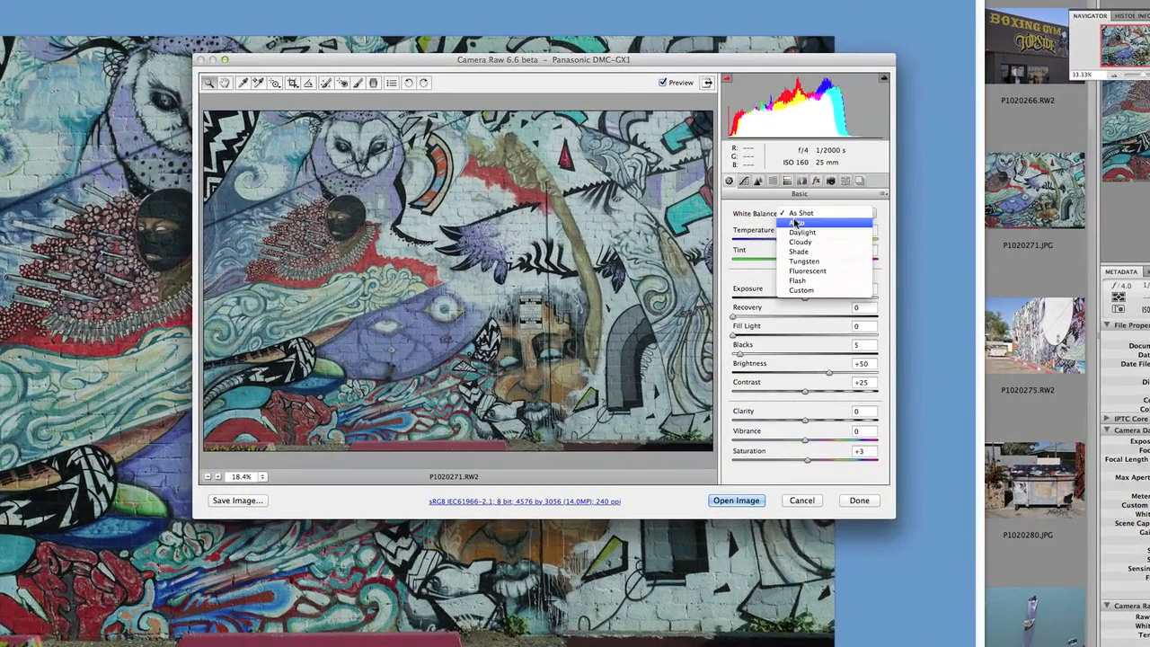
pyautogui.click(799, 223)
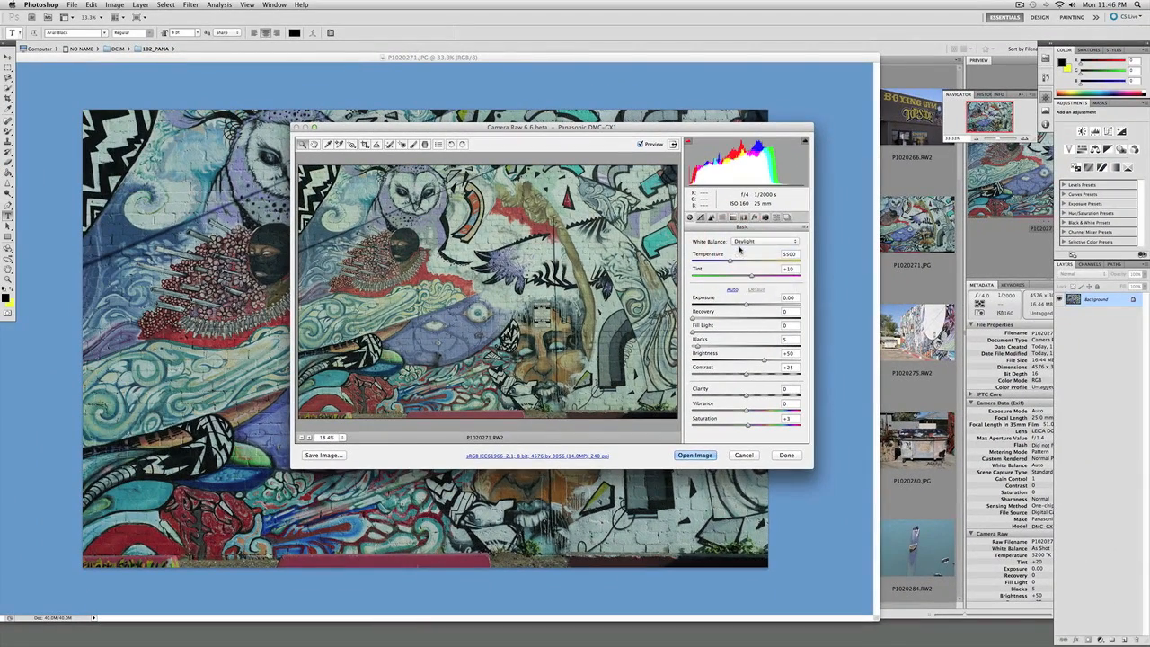
pyautogui.click(764, 241)
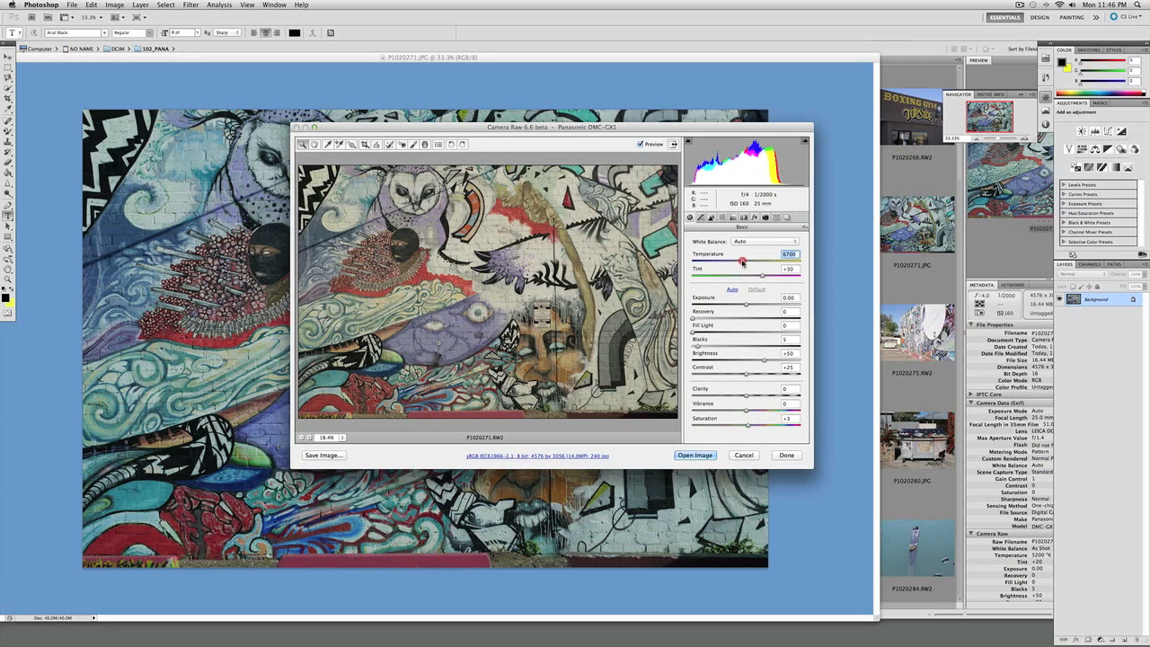
pyautogui.moveTo(742, 262); pyautogui.dragTo(733, 262)
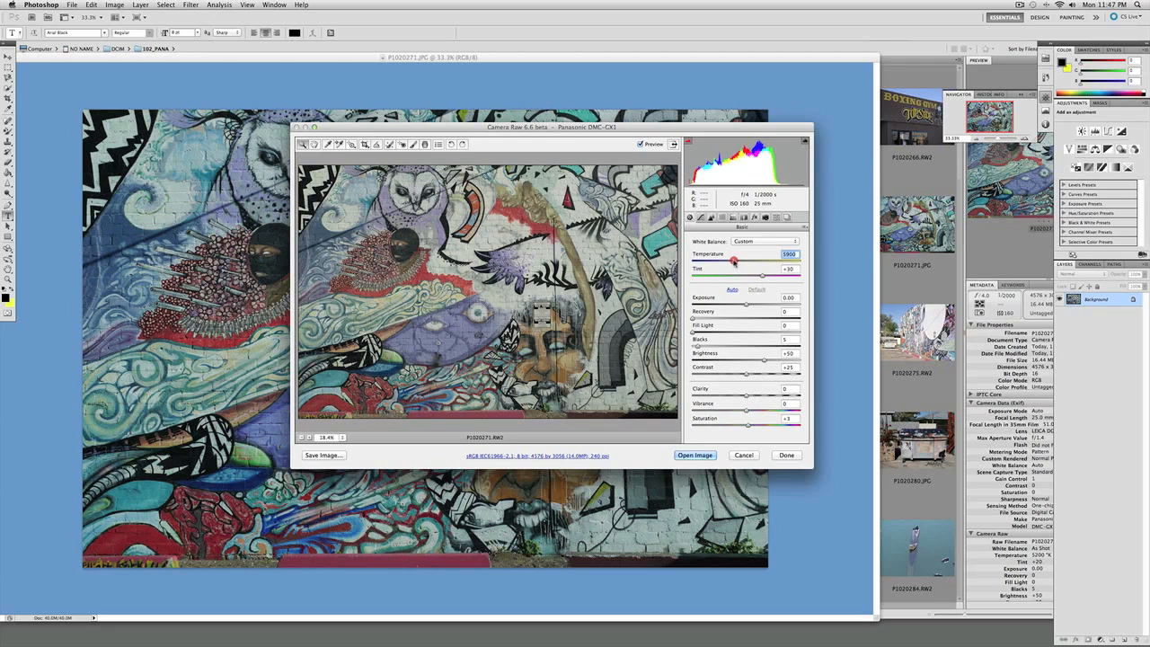
pyautogui.moveTo(722, 309)
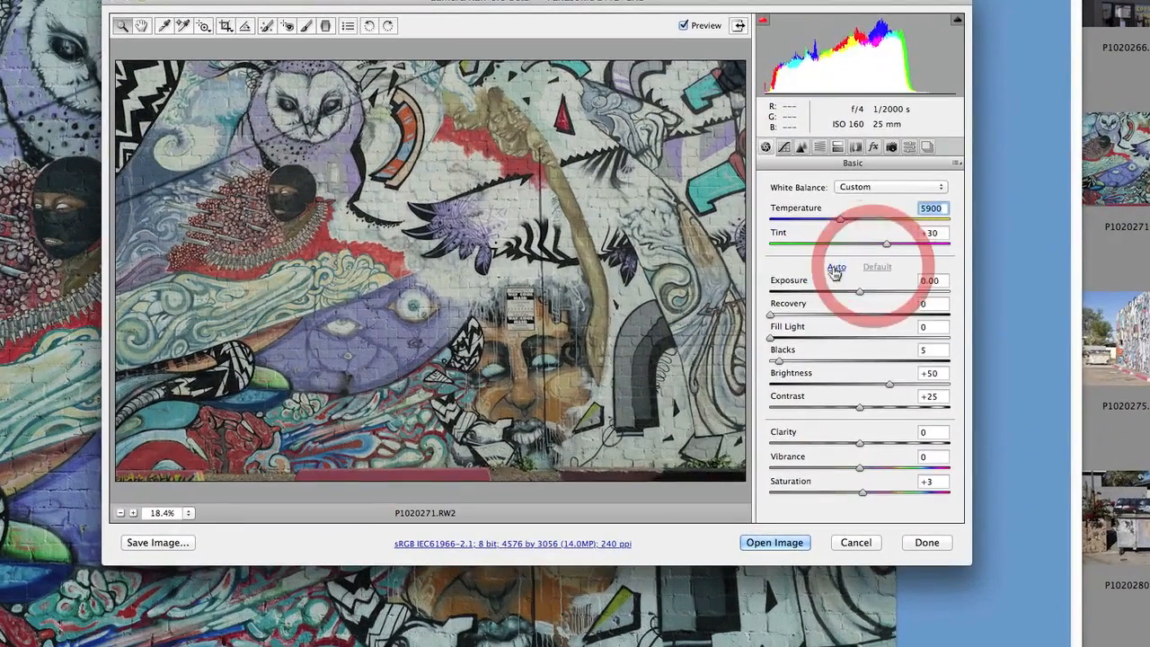
# - Apply Auto tone, raise exposure to +1.15 and settle blacks at 19
pyautogui.click(836, 266)
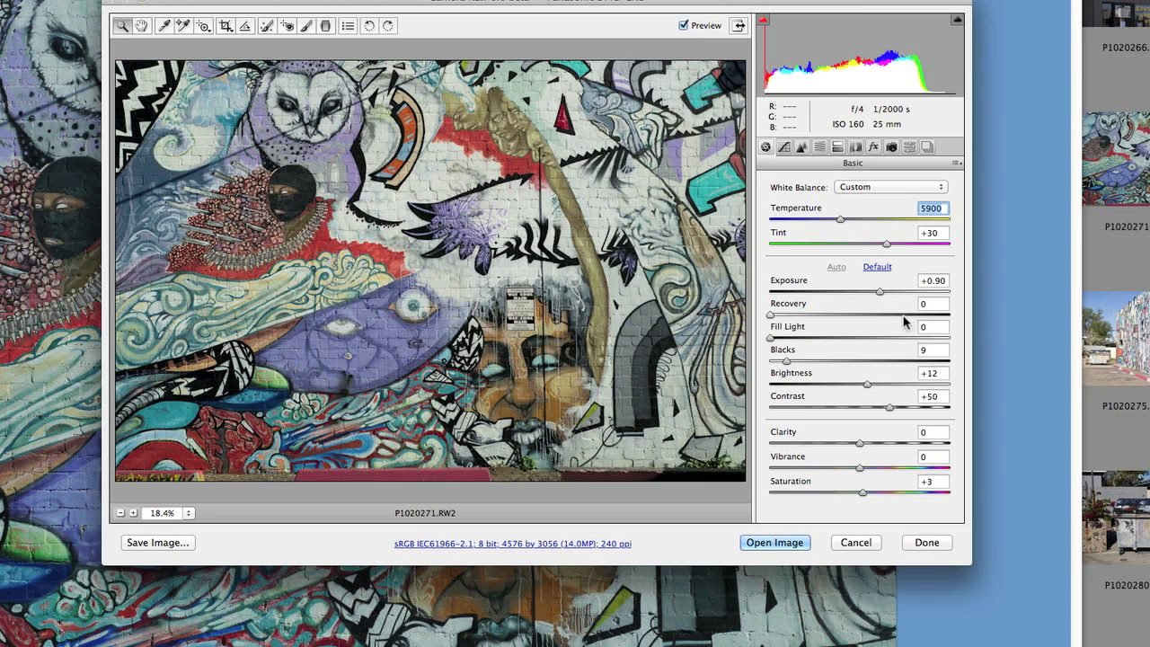
pyautogui.moveTo(880, 291); pyautogui.dragTo(884, 291)
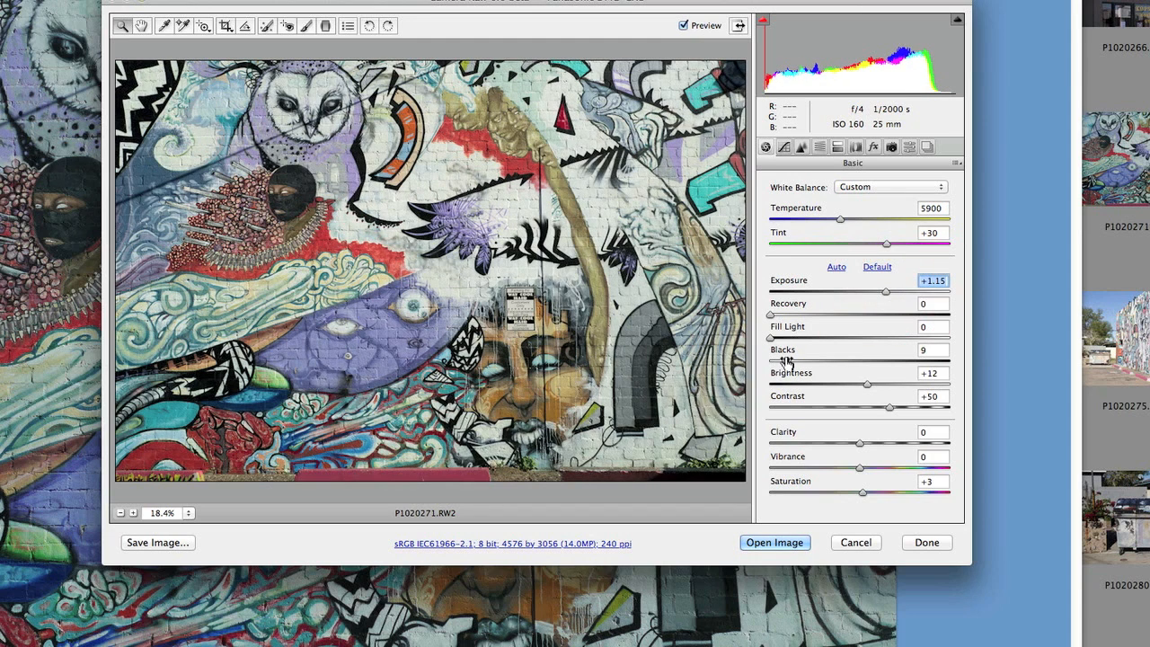
pyautogui.moveTo(783, 360); pyautogui.dragTo(835, 359)
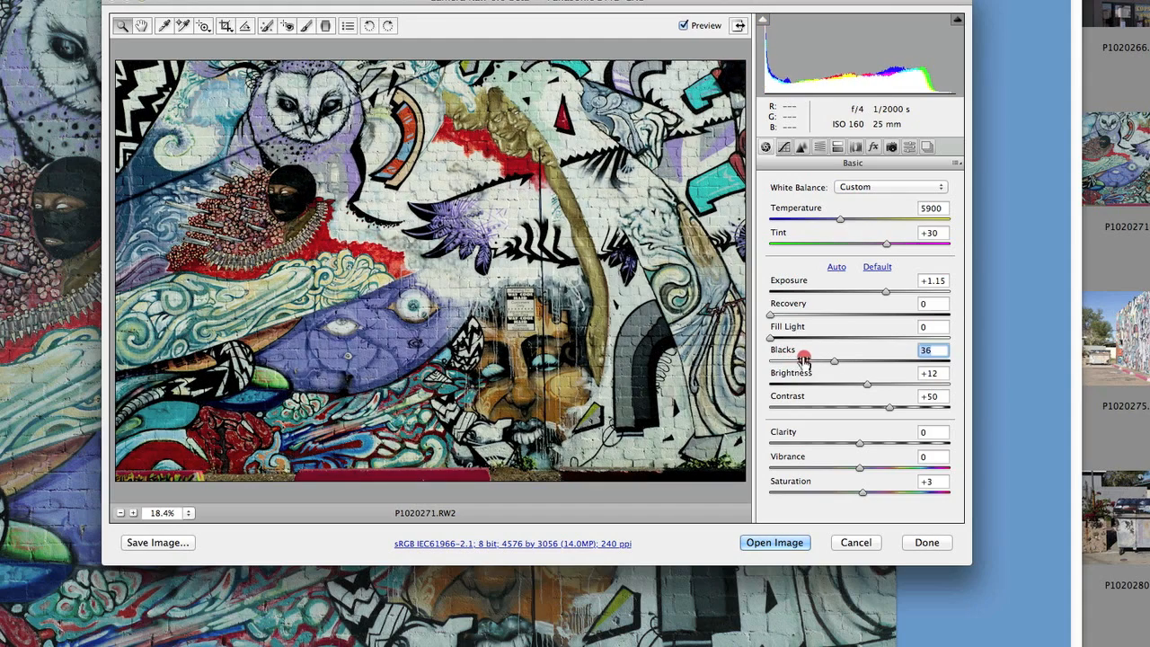
pyautogui.moveTo(835, 360); pyautogui.dragTo(805, 360)
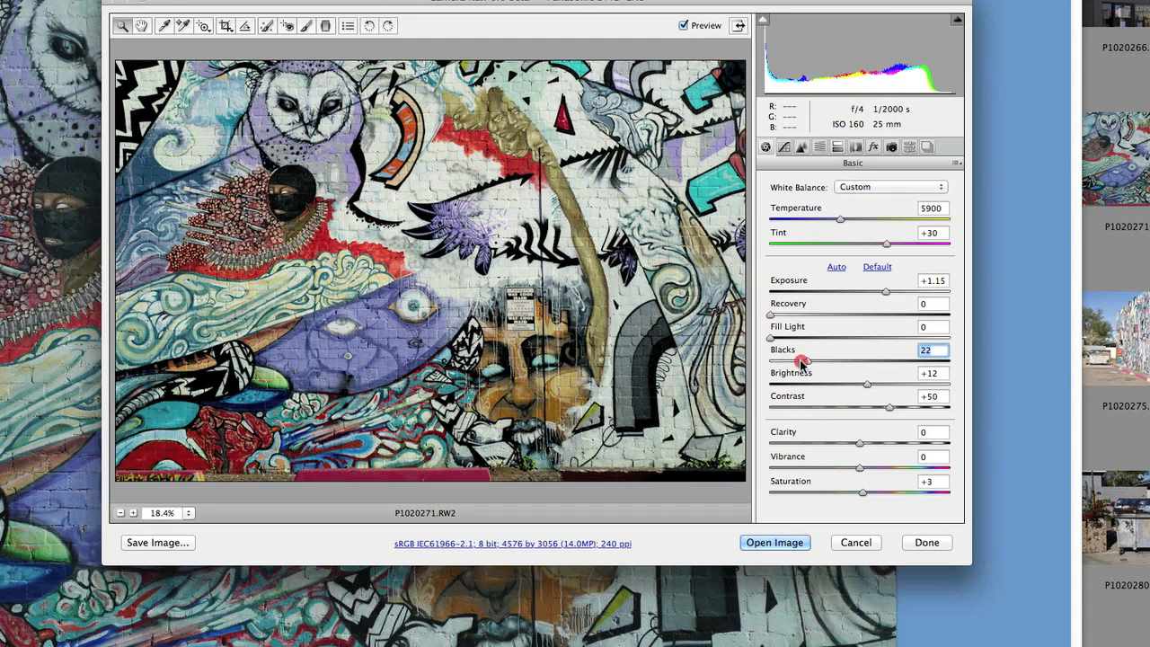
pyautogui.moveTo(805, 360); pyautogui.dragTo(787, 360)
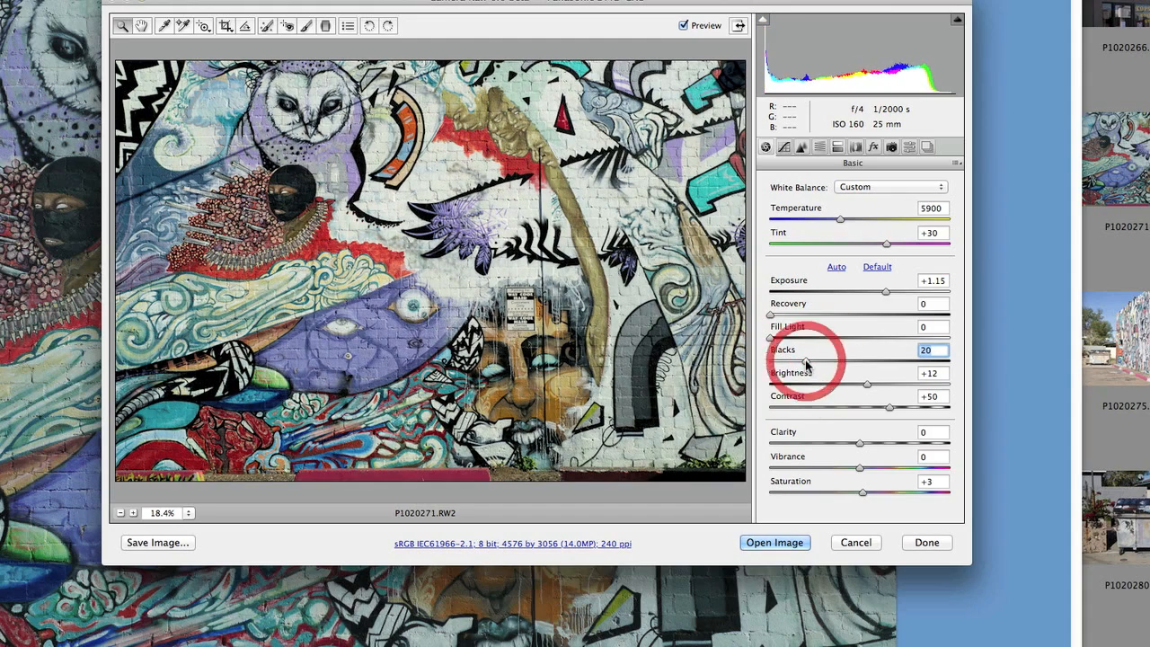
pyautogui.moveTo(805, 361); pyautogui.dragTo(799, 361)
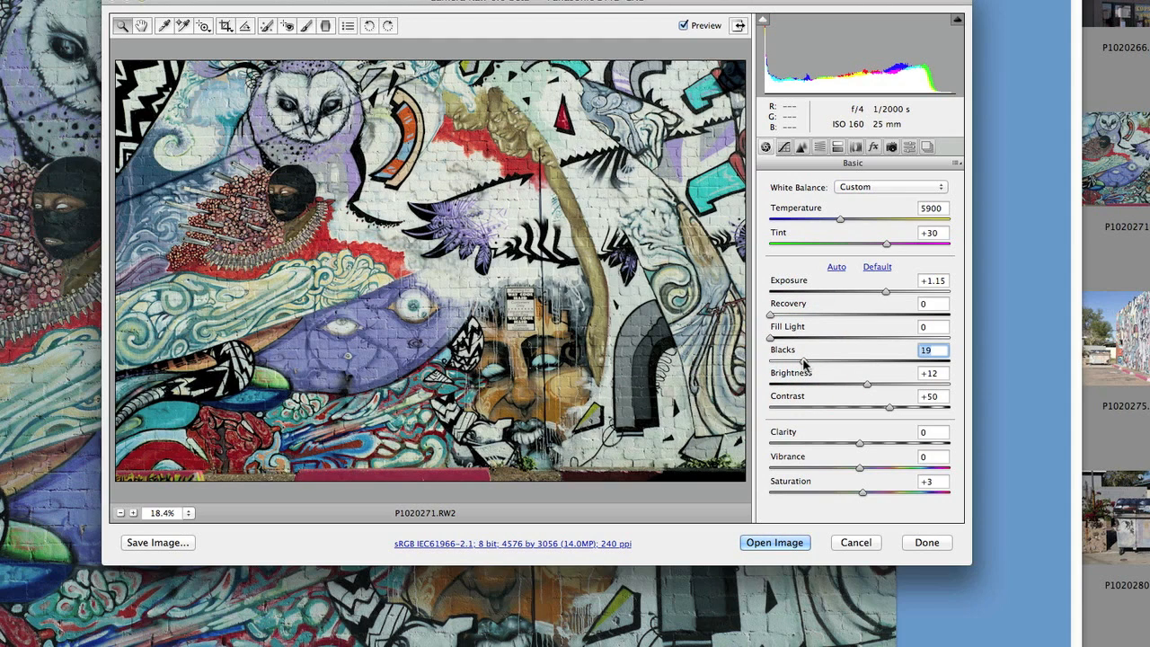
pyautogui.moveTo(866, 392)
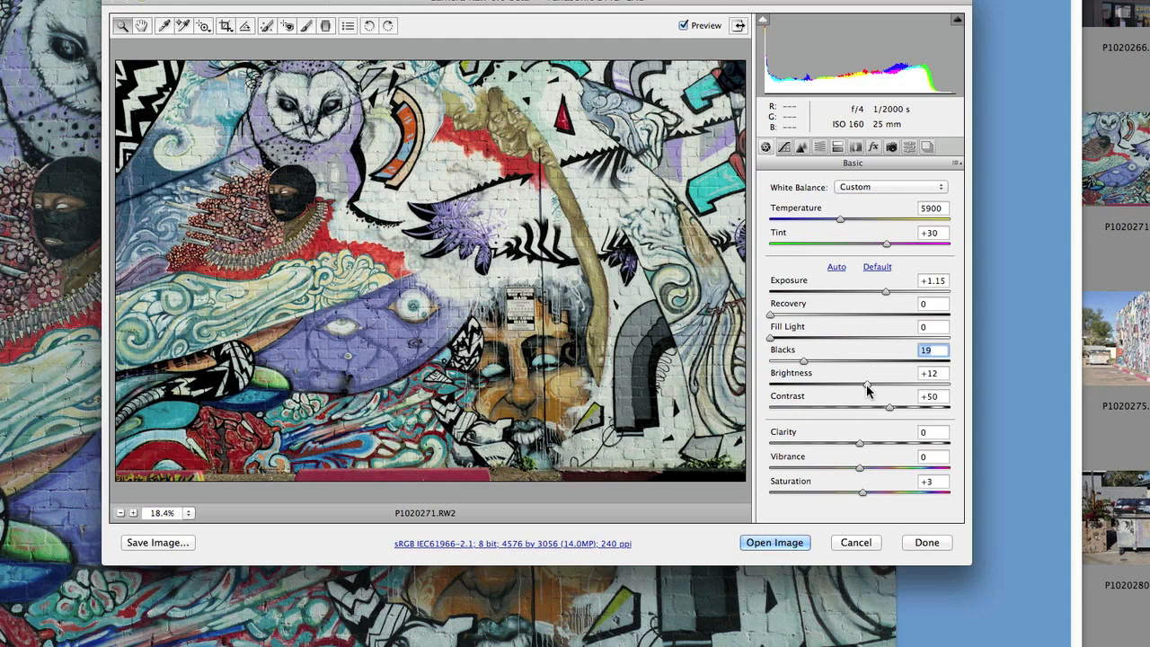
pyautogui.moveTo(863, 496)
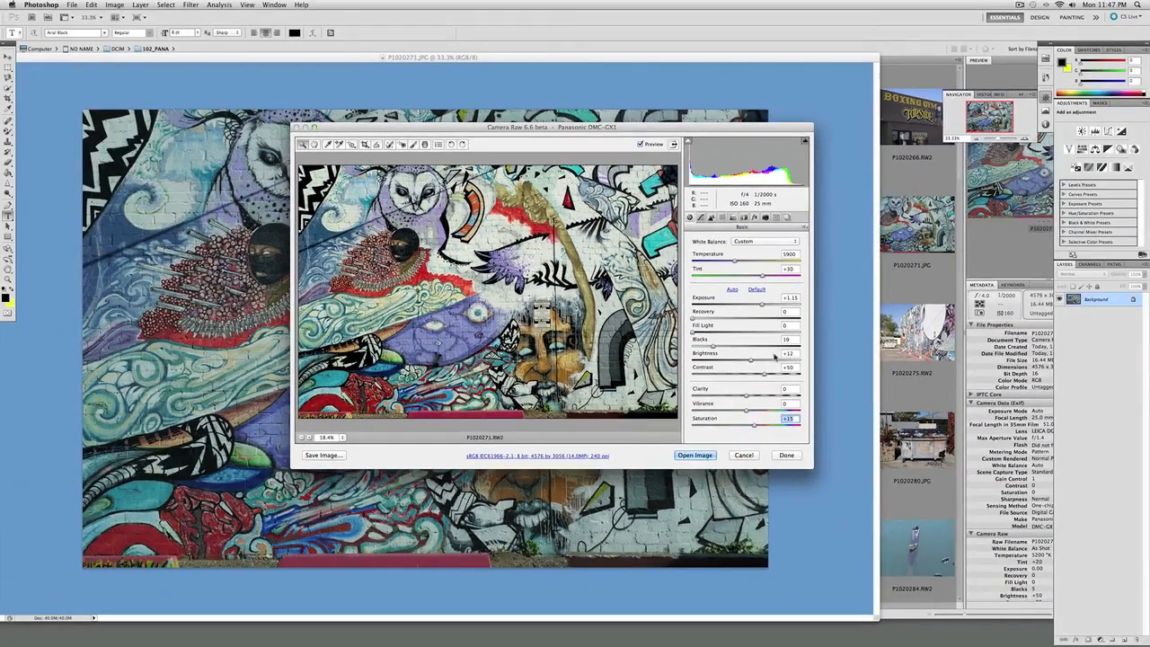
# - Raise Detail sharpening amount to 50 and open the image in Photoshop
pyautogui.click(712, 217)
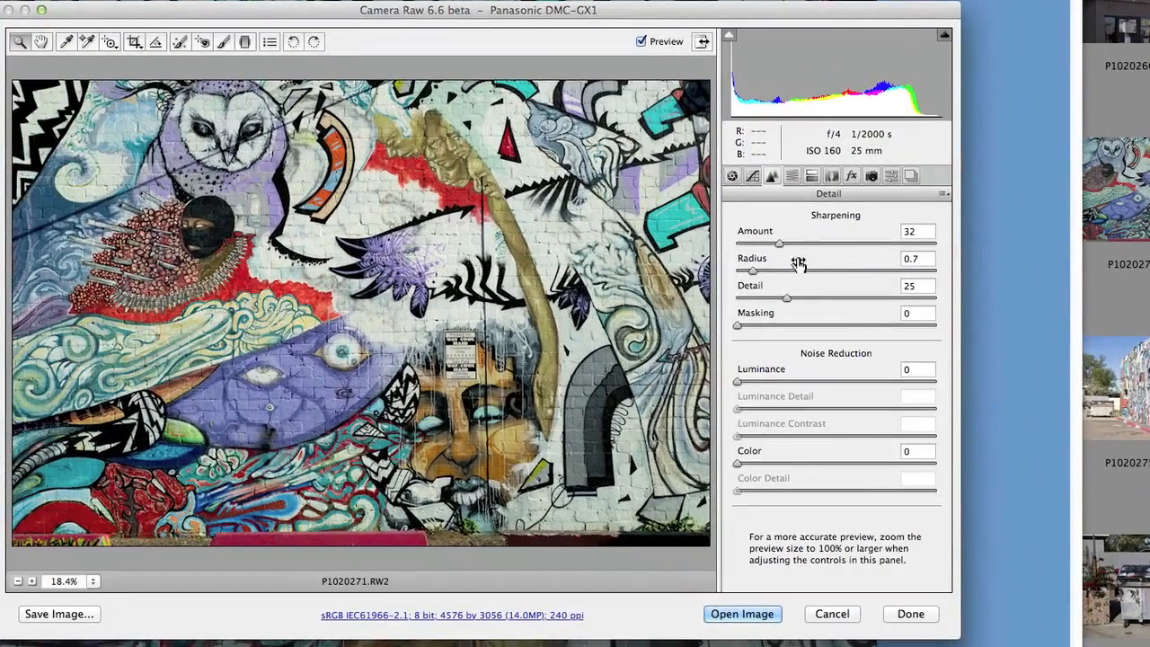
pyautogui.moveTo(780, 244); pyautogui.dragTo(794, 245)
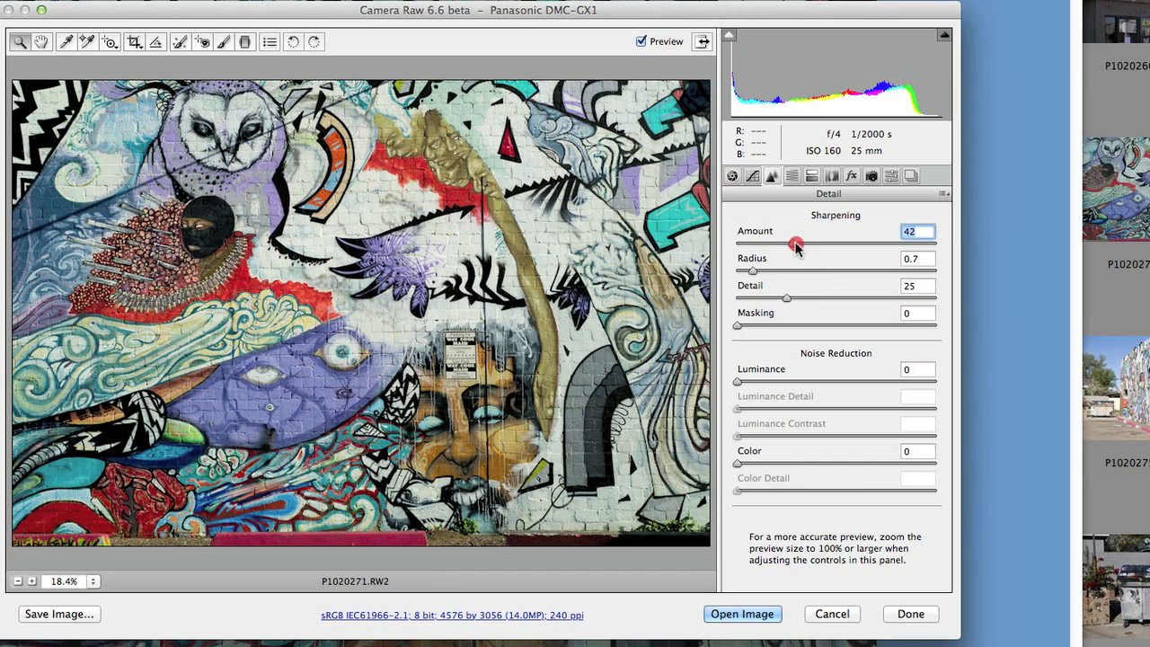
pyautogui.moveTo(794, 244); pyautogui.dragTo(805, 245)
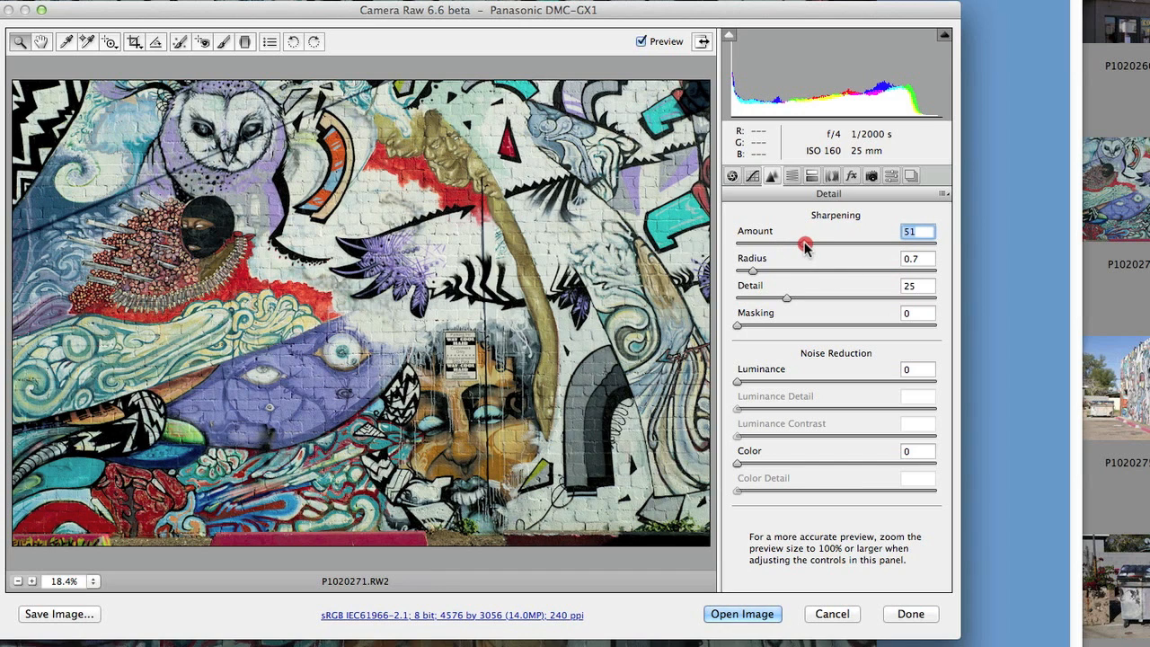
pyautogui.moveTo(805, 244); pyautogui.dragTo(801, 244)
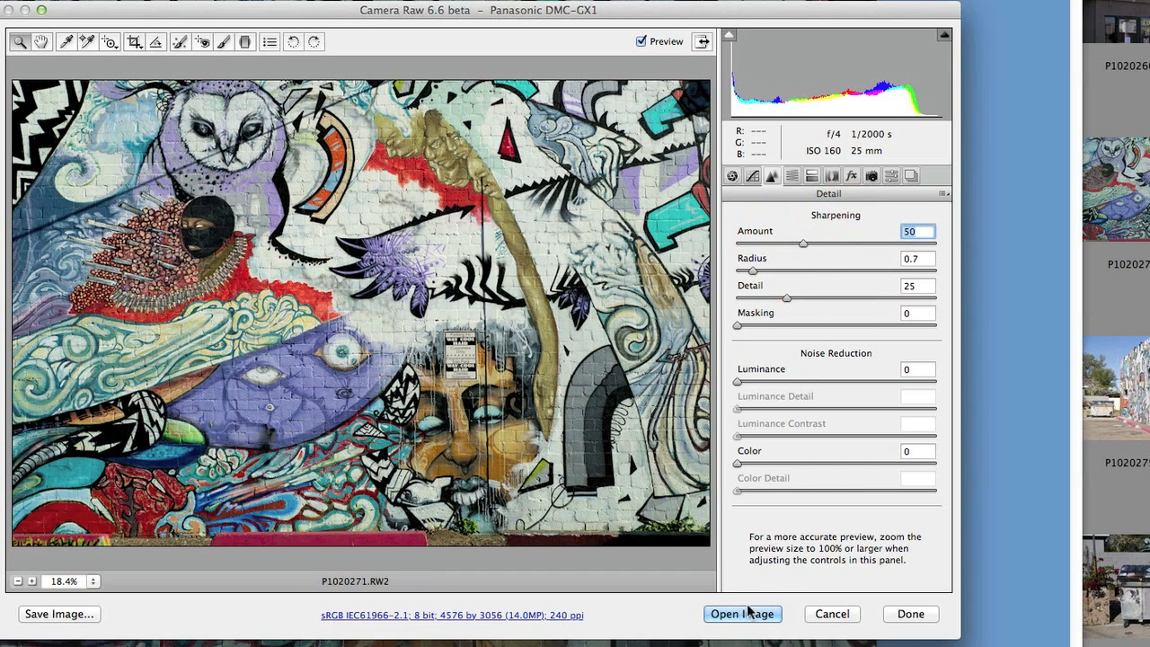
pyautogui.click(742, 614)
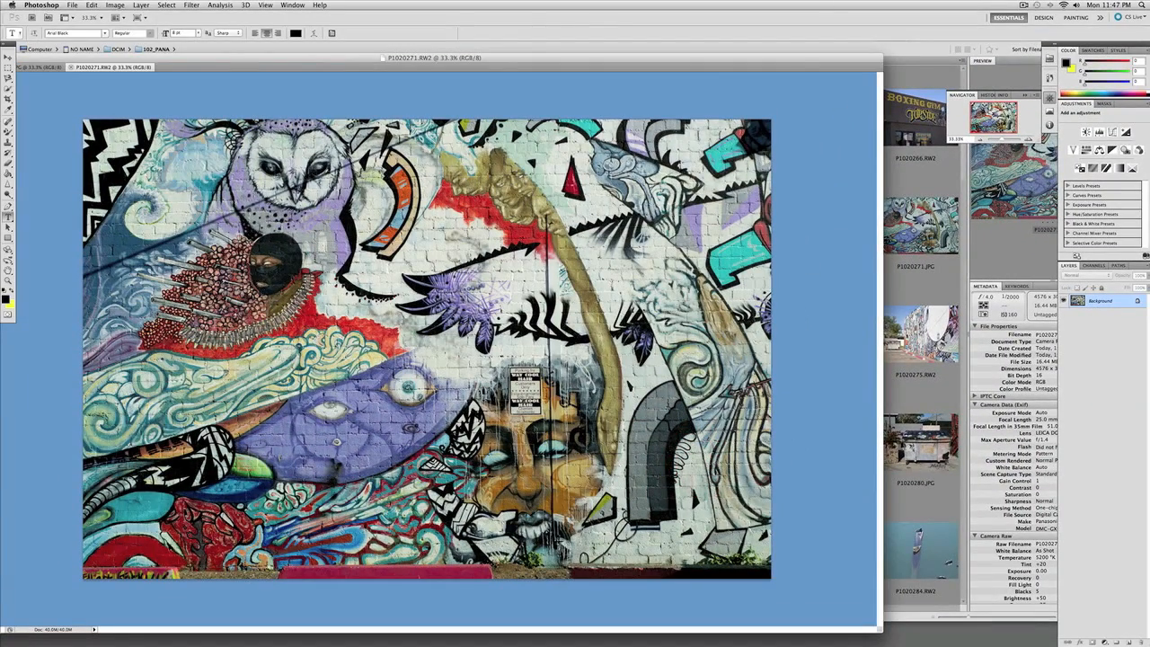
pyautogui.moveTo(203, 57)
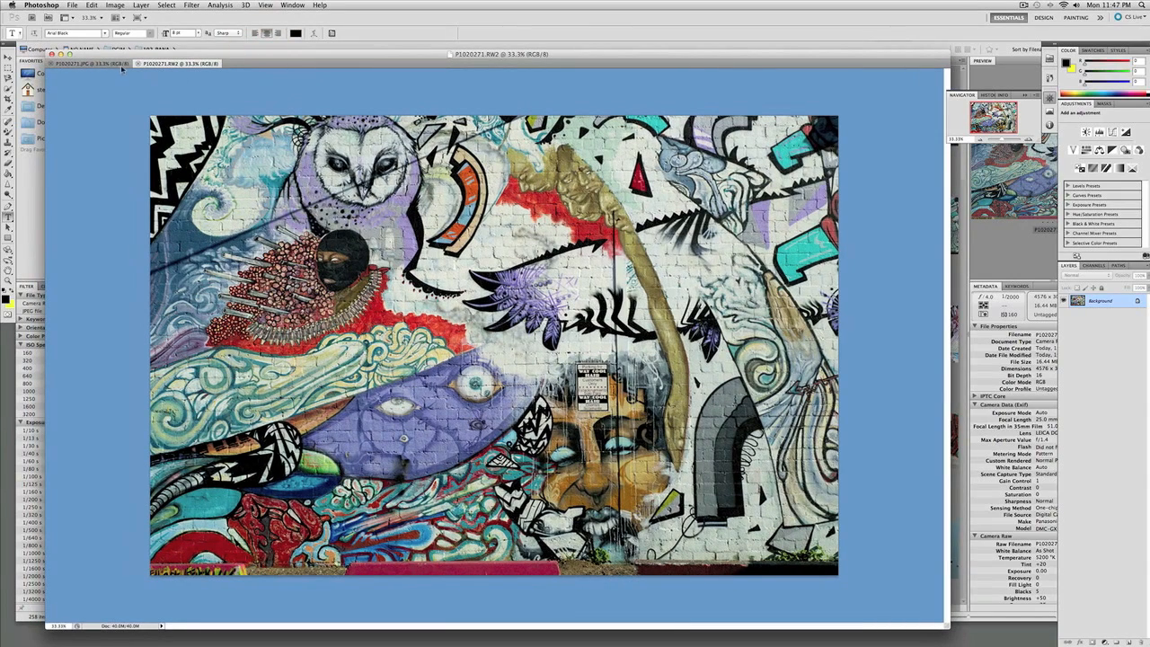
# - Apply a Levels adjustment pulling input sliders in for deeper shadows and contrast
pyautogui.click(176, 63)
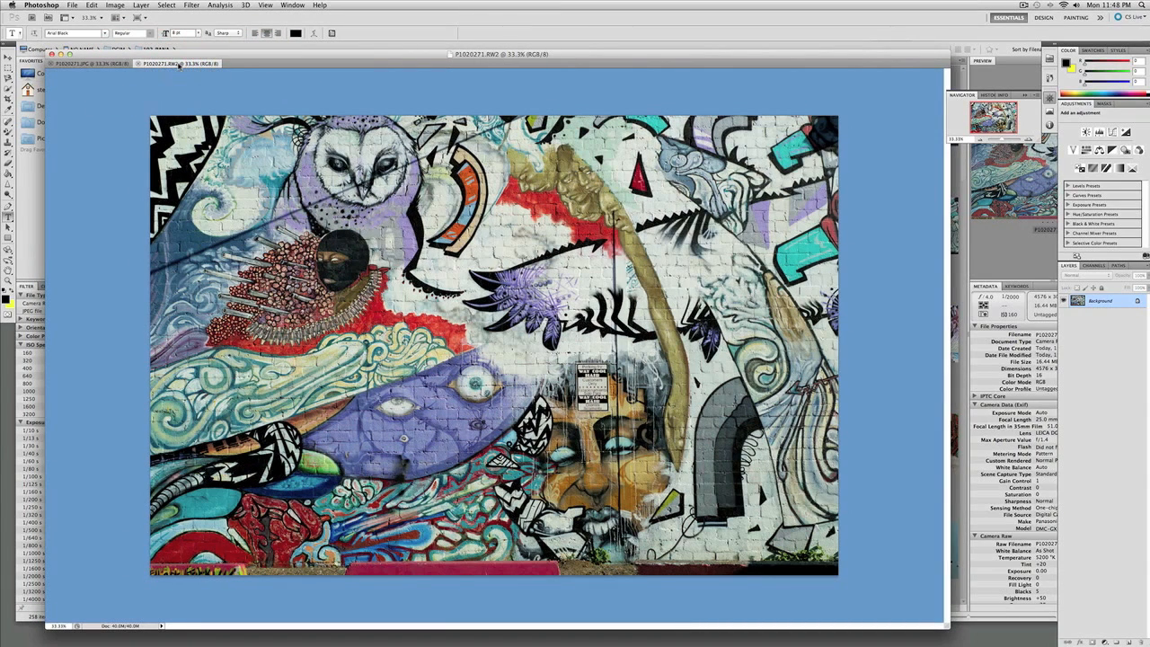
pyautogui.click(115, 5)
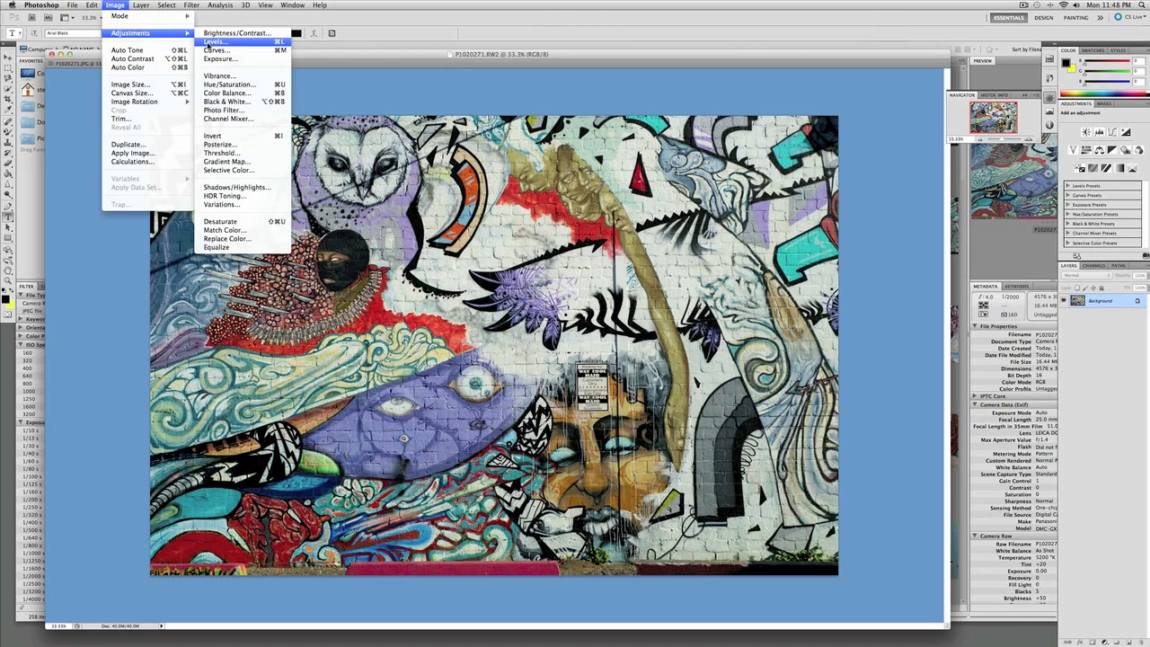
pyautogui.click(214, 44)
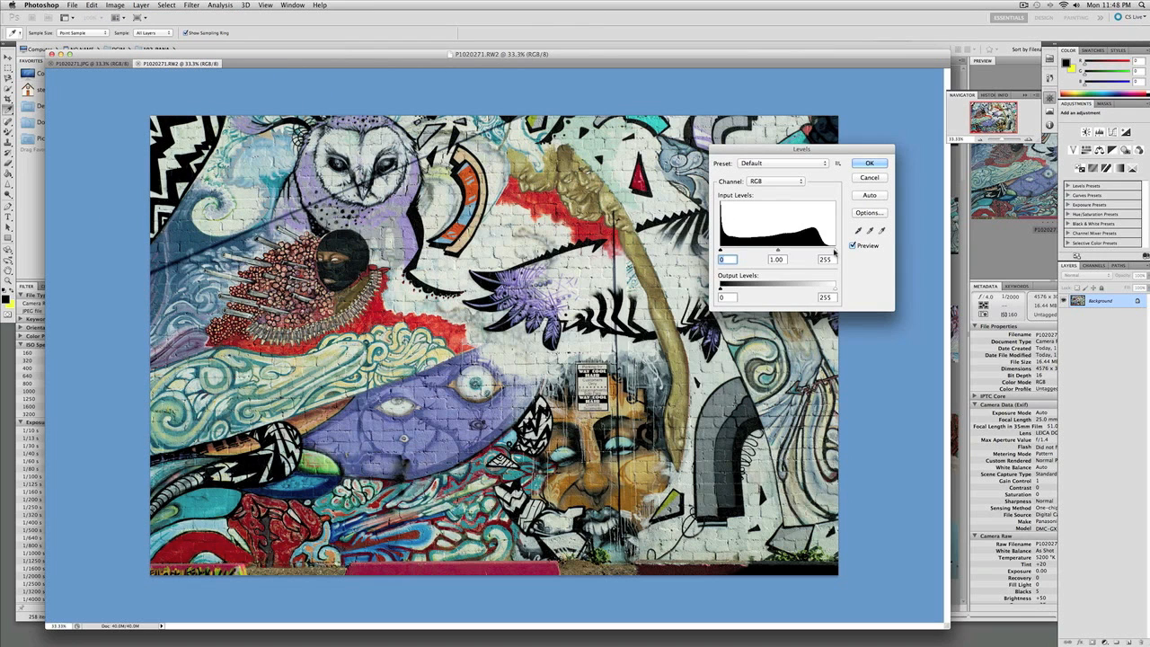
pyautogui.moveTo(830, 251); pyautogui.dragTo(827, 251)
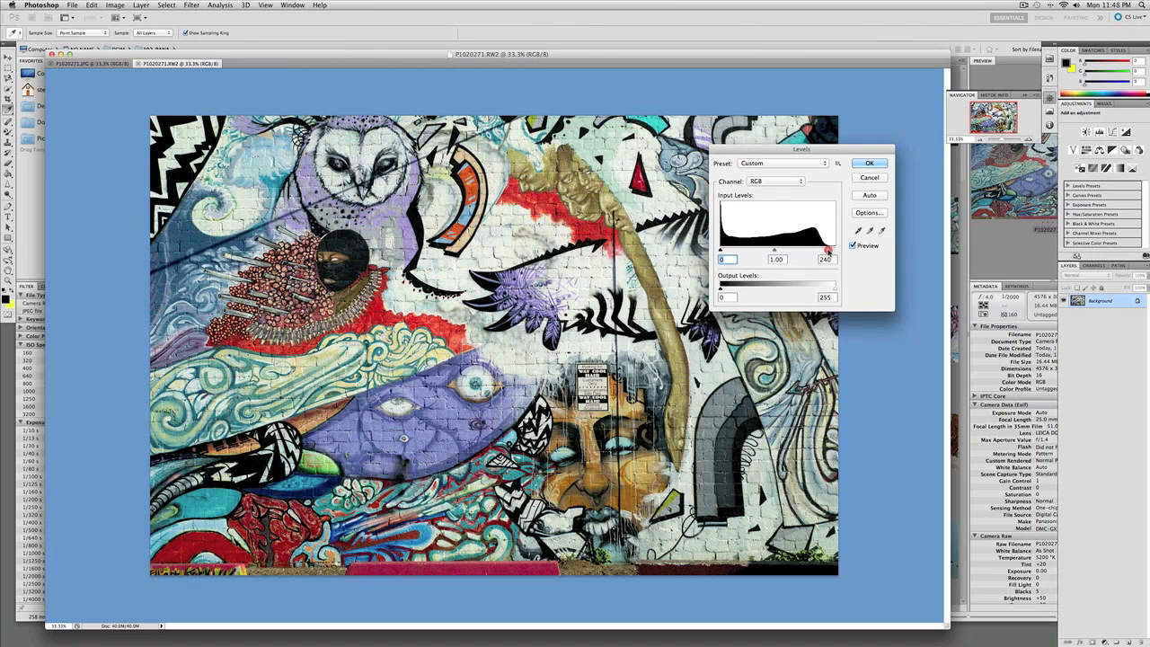
pyautogui.click(870, 162)
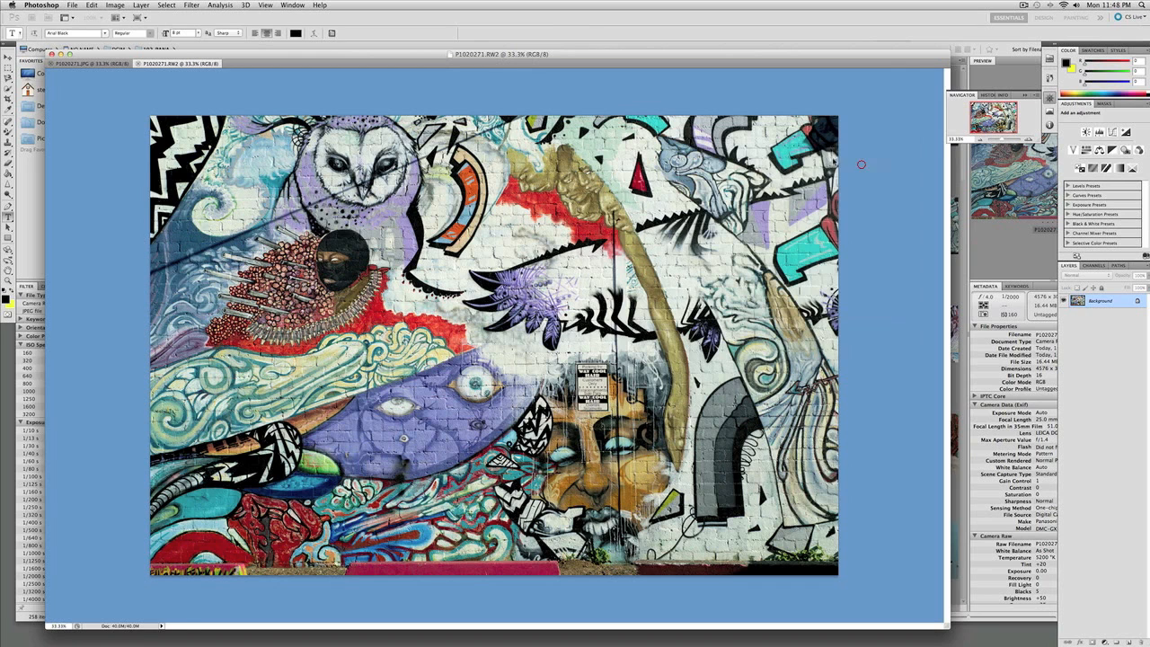
# - Adjust Hue/Saturation, boosting then muting the mural's colour saturation
pyautogui.click(115, 6)
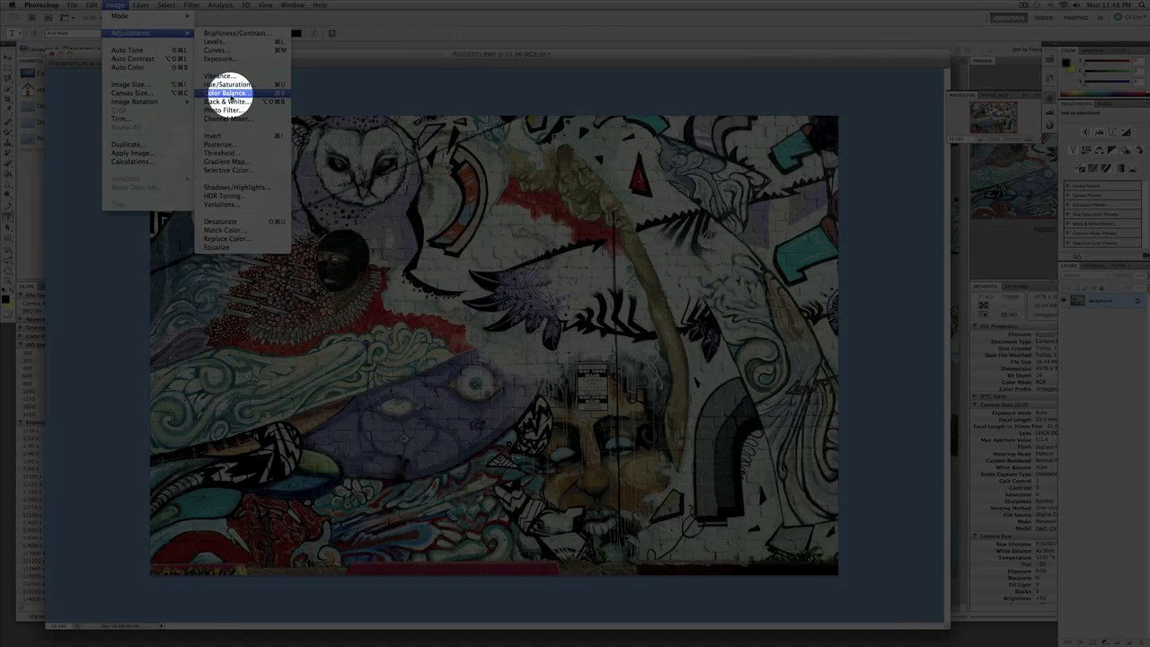
pyautogui.click(226, 85)
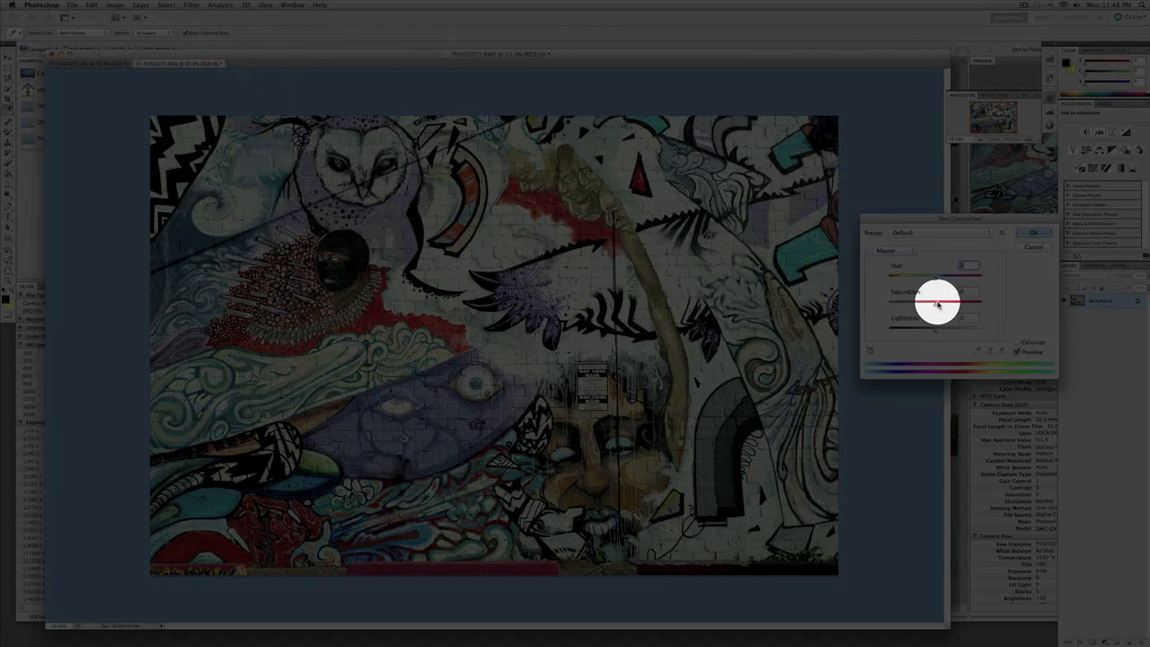
pyautogui.moveTo(934, 304); pyautogui.dragTo(949, 303)
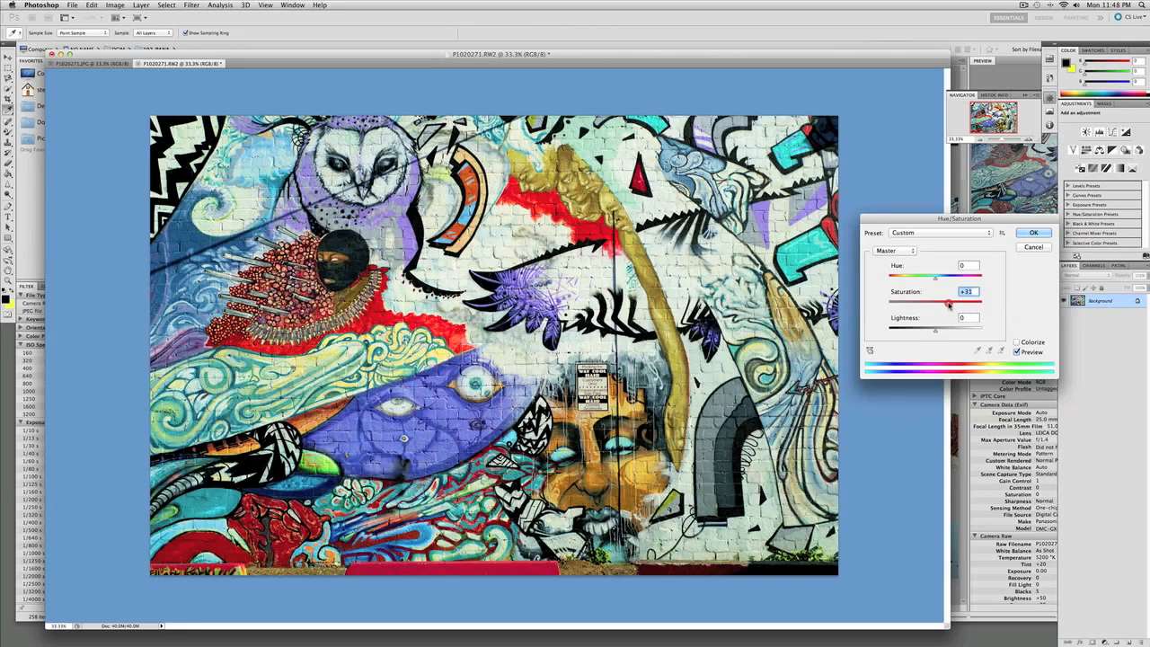
pyautogui.moveTo(949, 302); pyautogui.dragTo(902, 301)
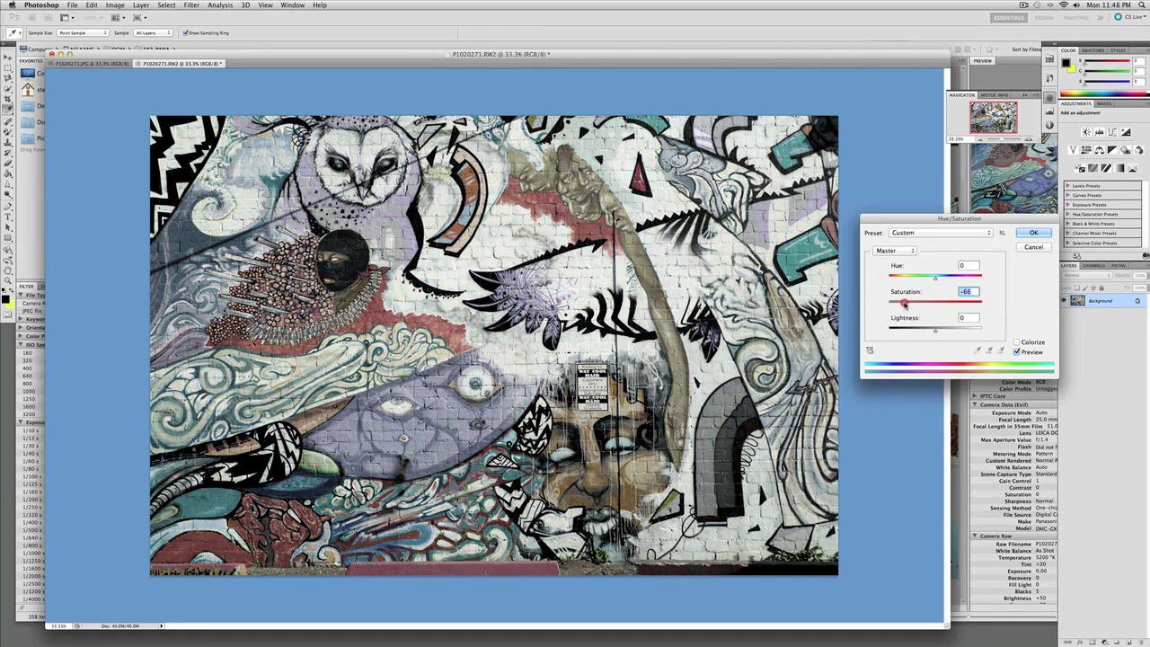
pyautogui.moveTo(909, 302); pyautogui.dragTo(936, 301)
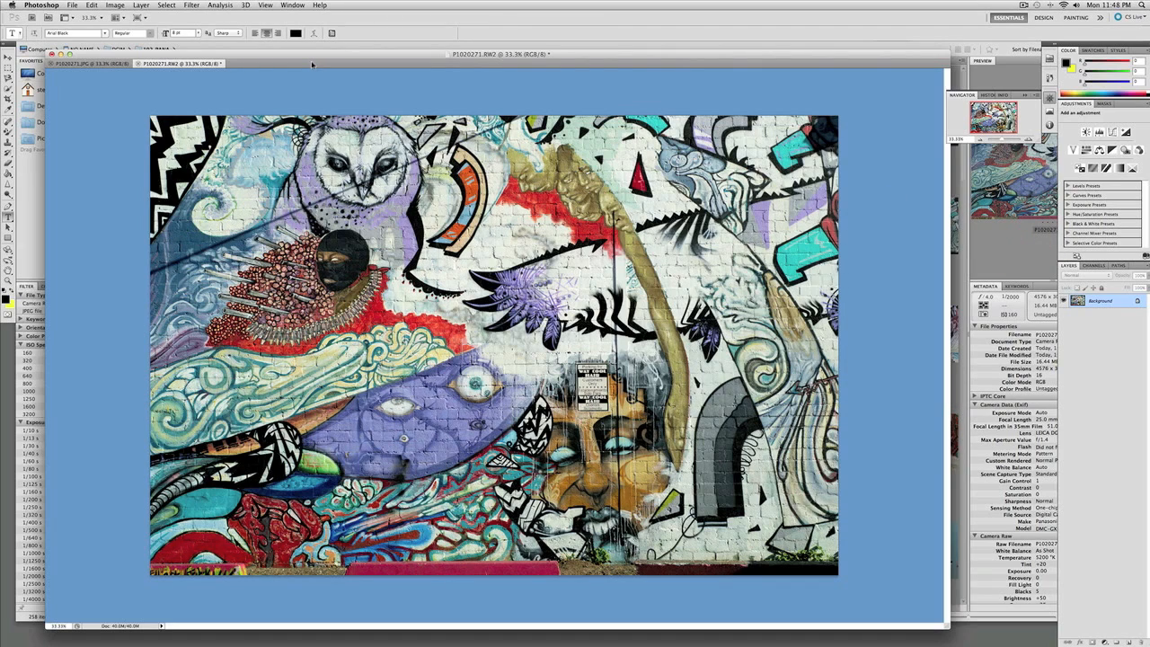
# - Switch to the other open version of the mural photo
pyautogui.click(86, 62)
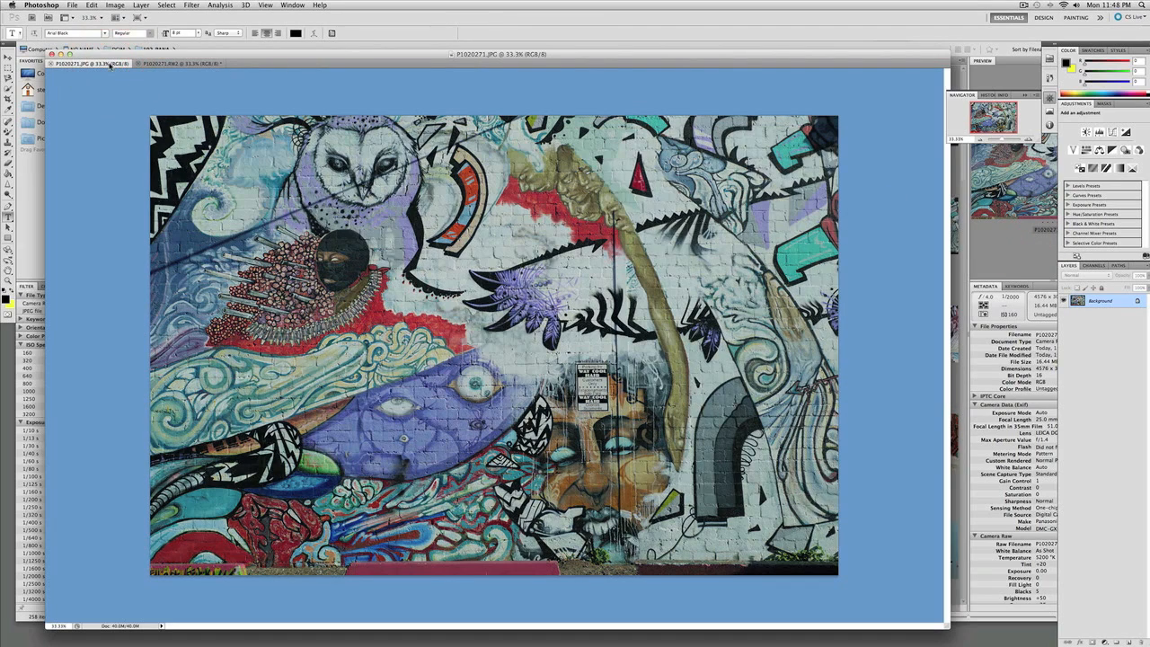
pyautogui.click(176, 65)
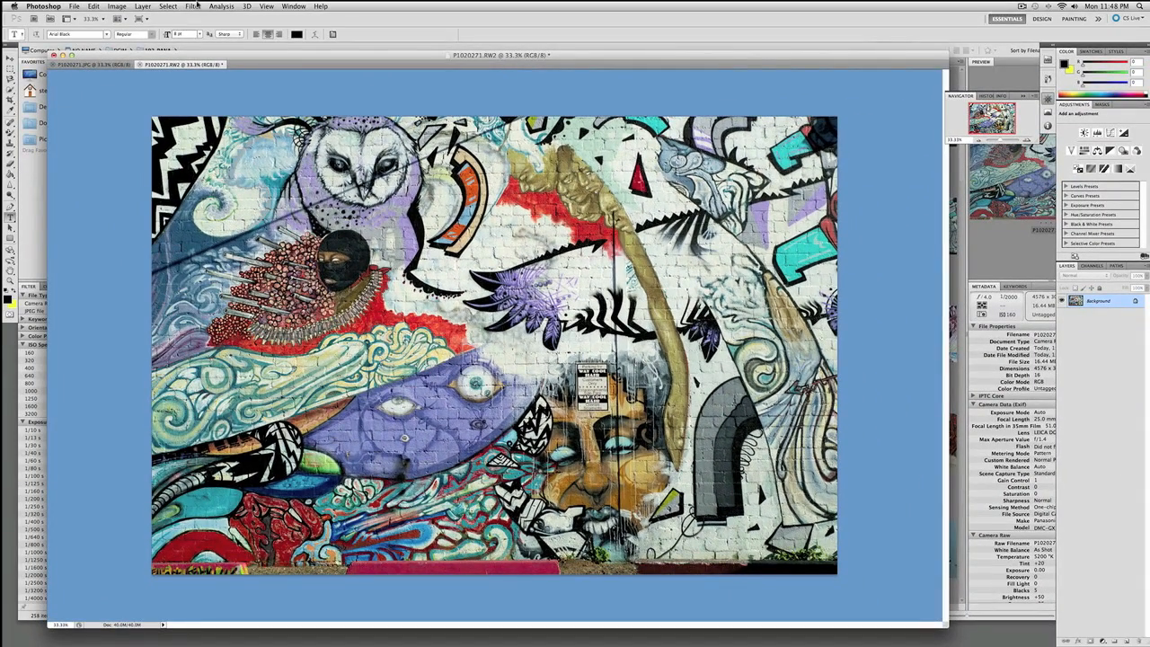
# - Apply the Fuji Astia colour film emulation filter on a new layer
pyautogui.click(192, 7)
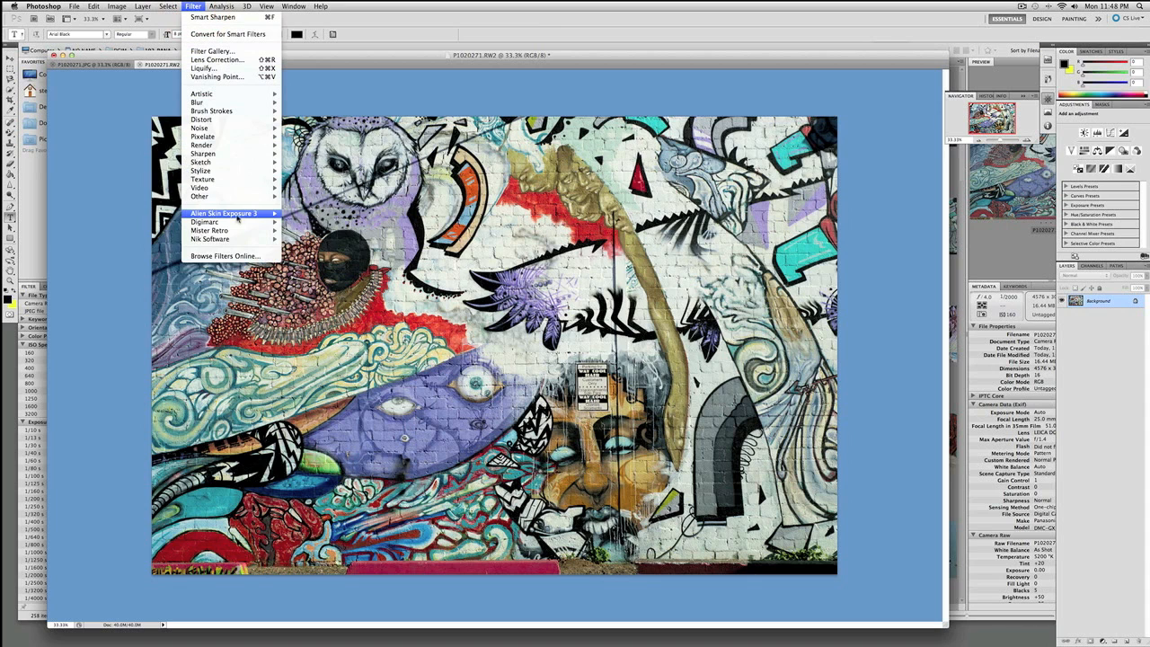
pyautogui.moveTo(223, 212)
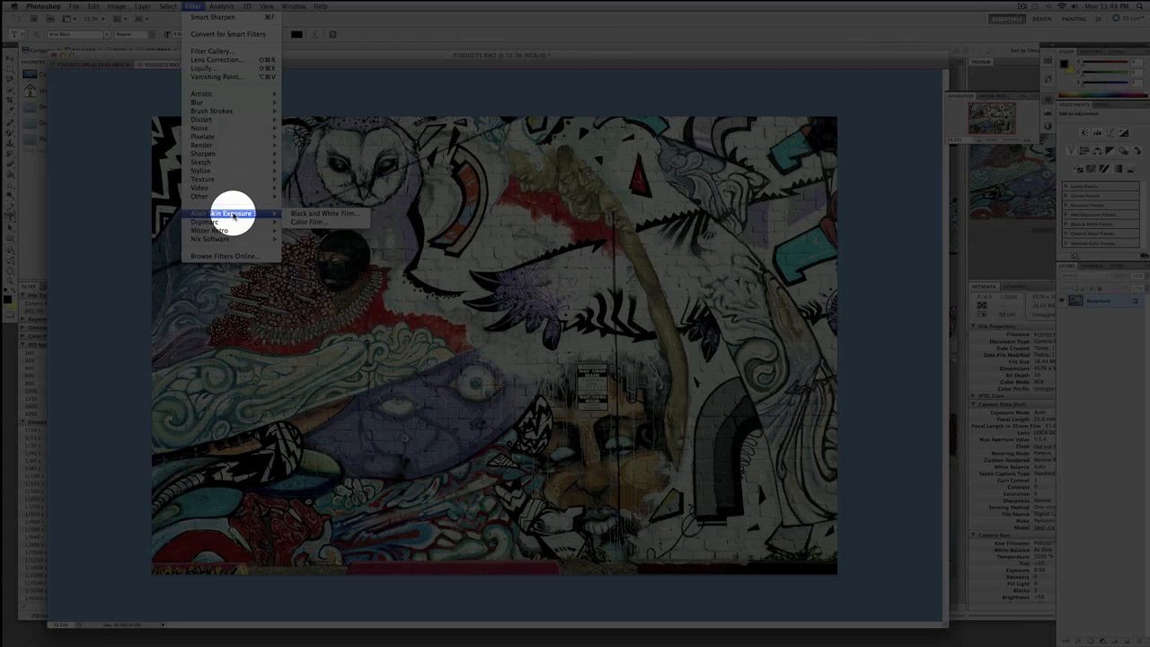
pyautogui.moveTo(306, 223)
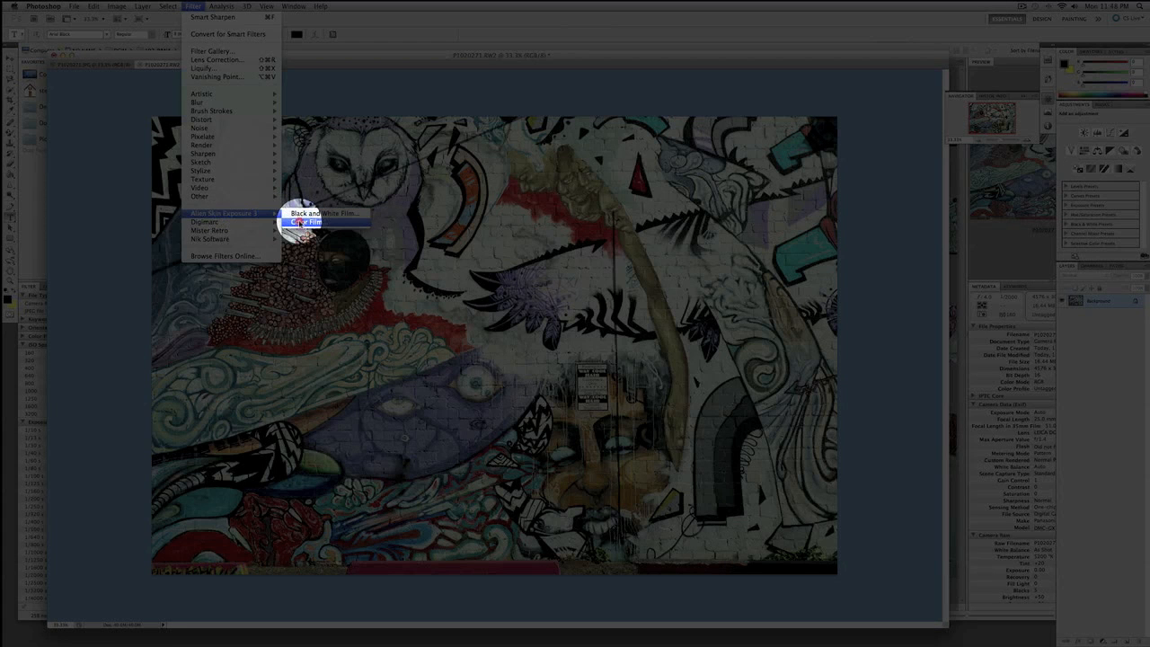
pyautogui.click(306, 223)
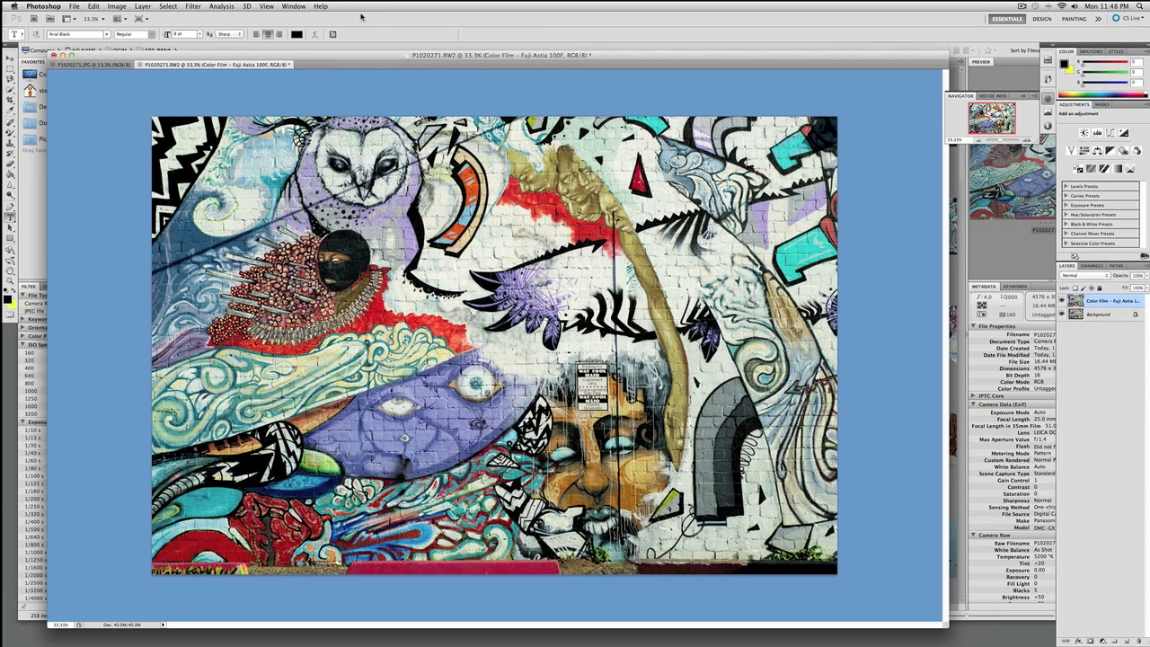
pyautogui.click(90, 65)
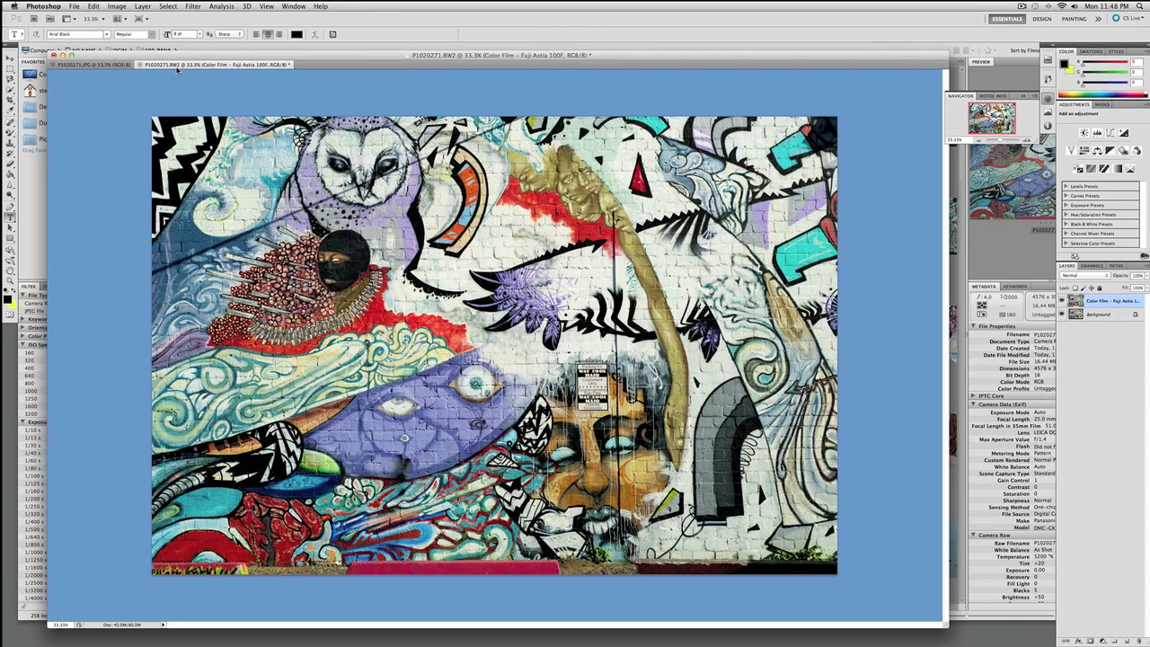
pyautogui.click(117, 7)
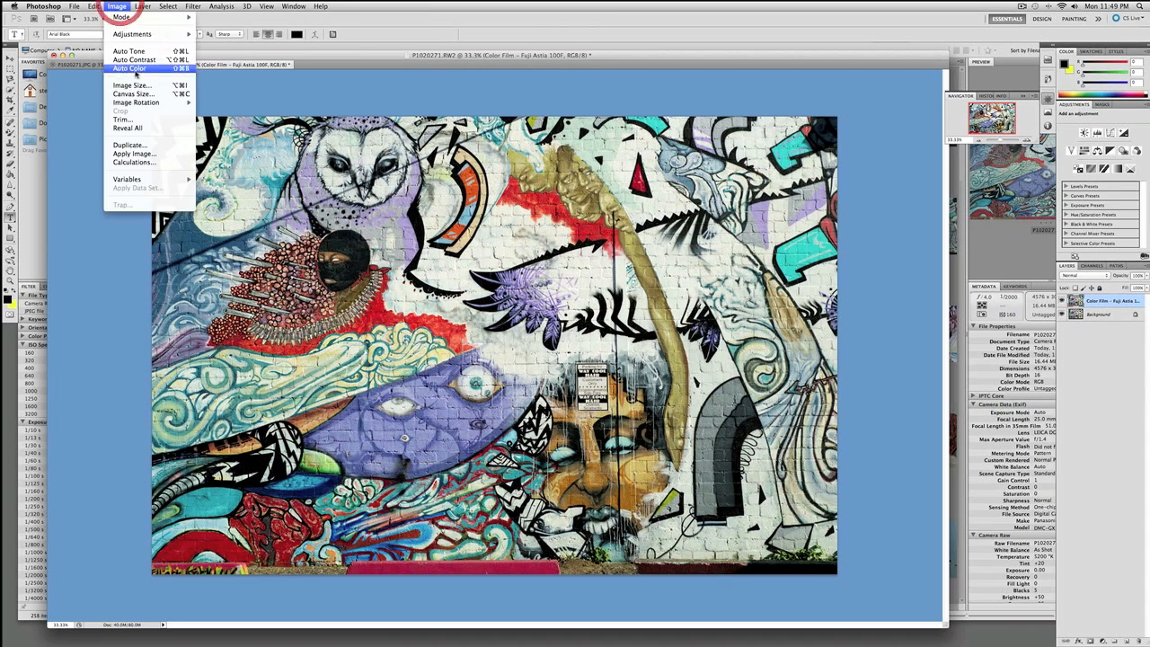
# - Resize the image to smaller web pixel dimensions with proportions constrained
pyautogui.click(133, 87)
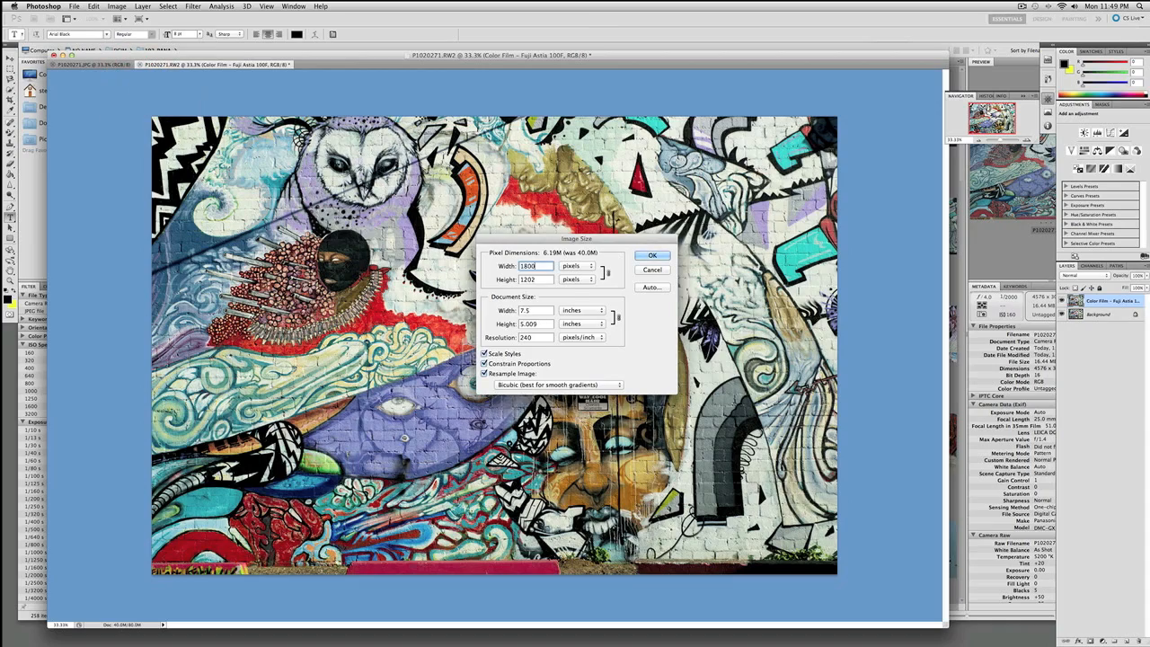
pyautogui.click(652, 255)
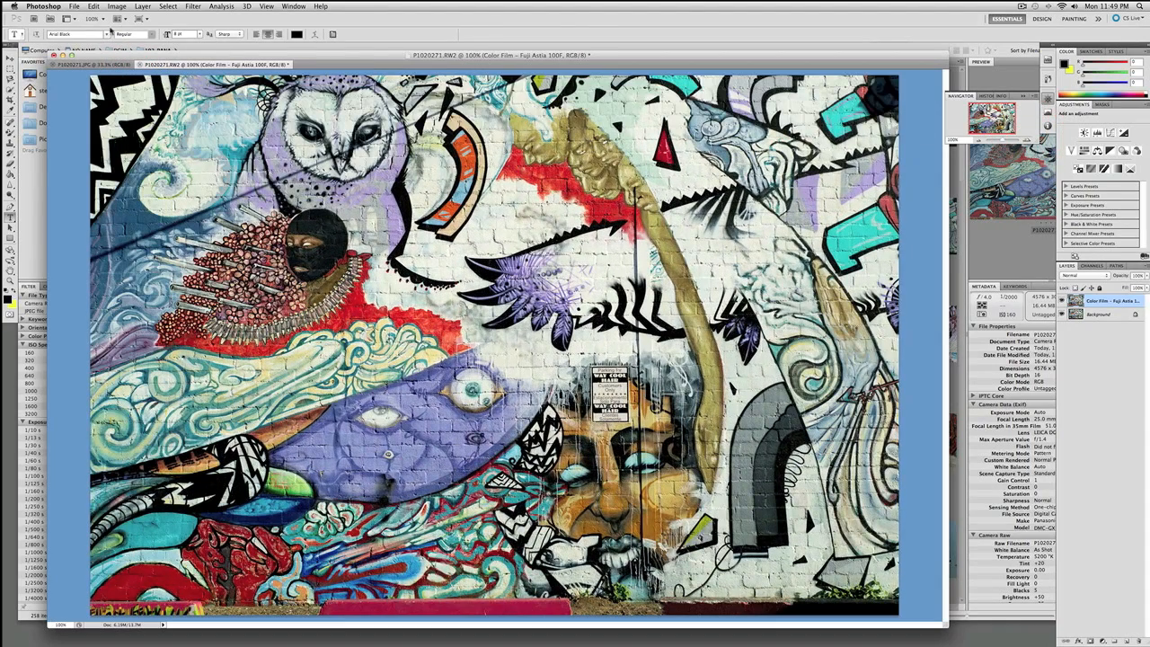
pyautogui.click(117, 7)
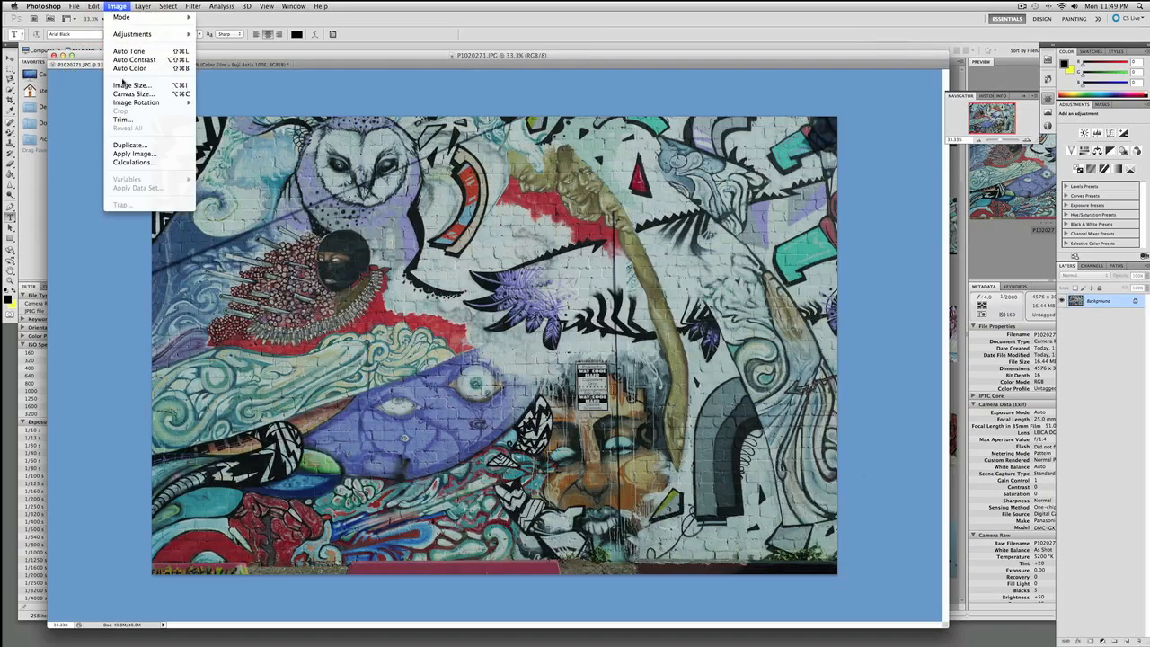